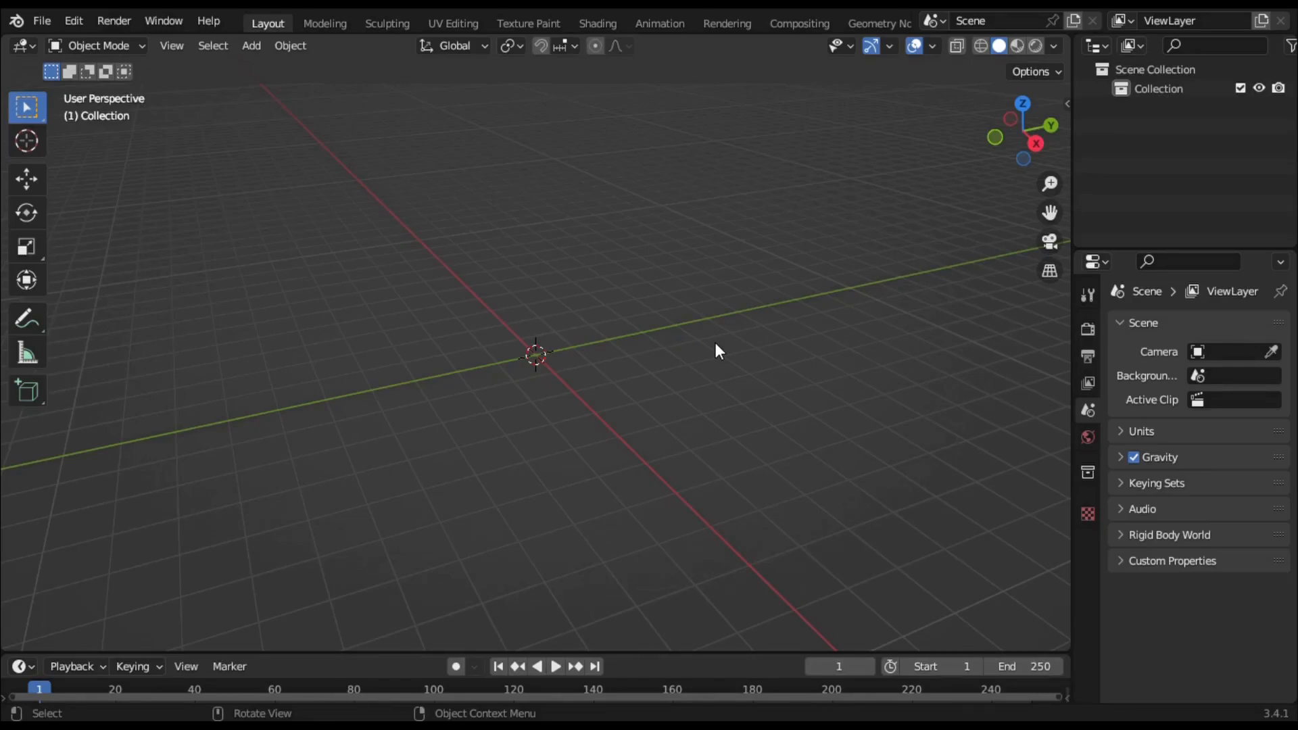
mouse_move(509, 238)
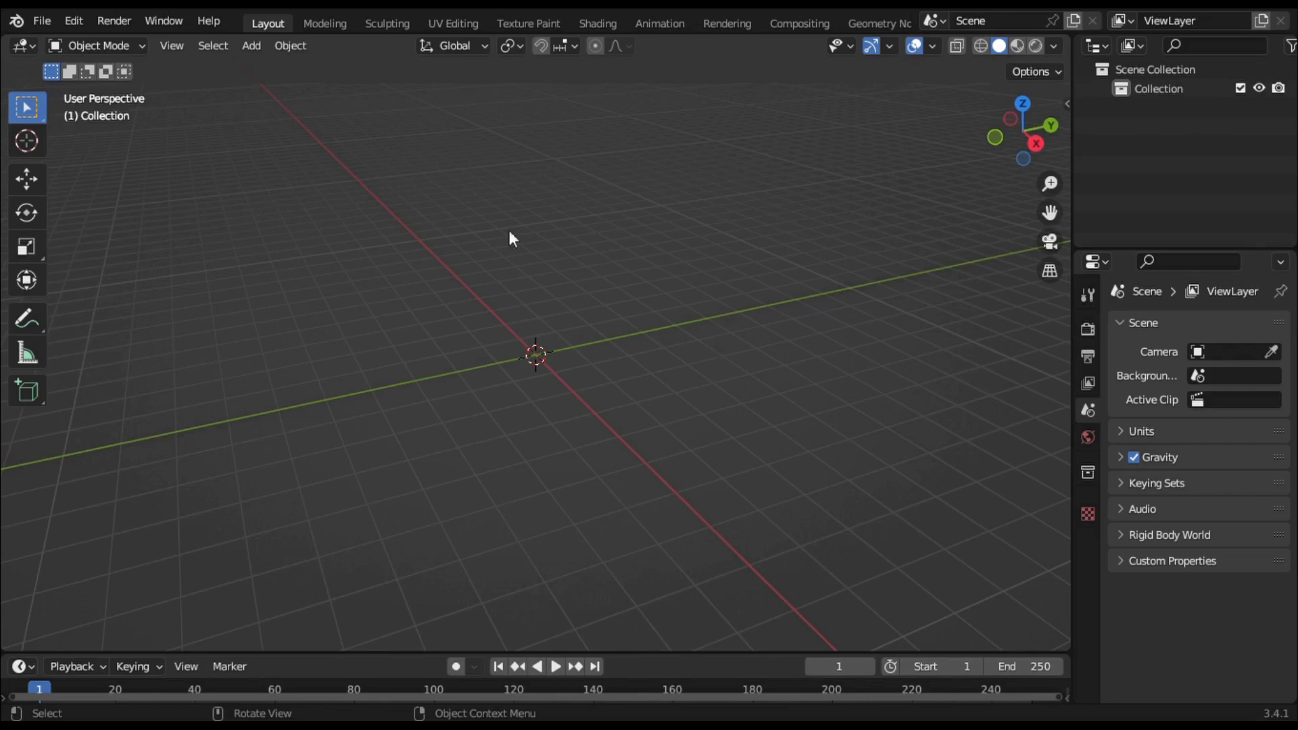
Add a bezier curve, scale it about 41x, flatten it straight along X and subdivide it
left_click(250, 46)
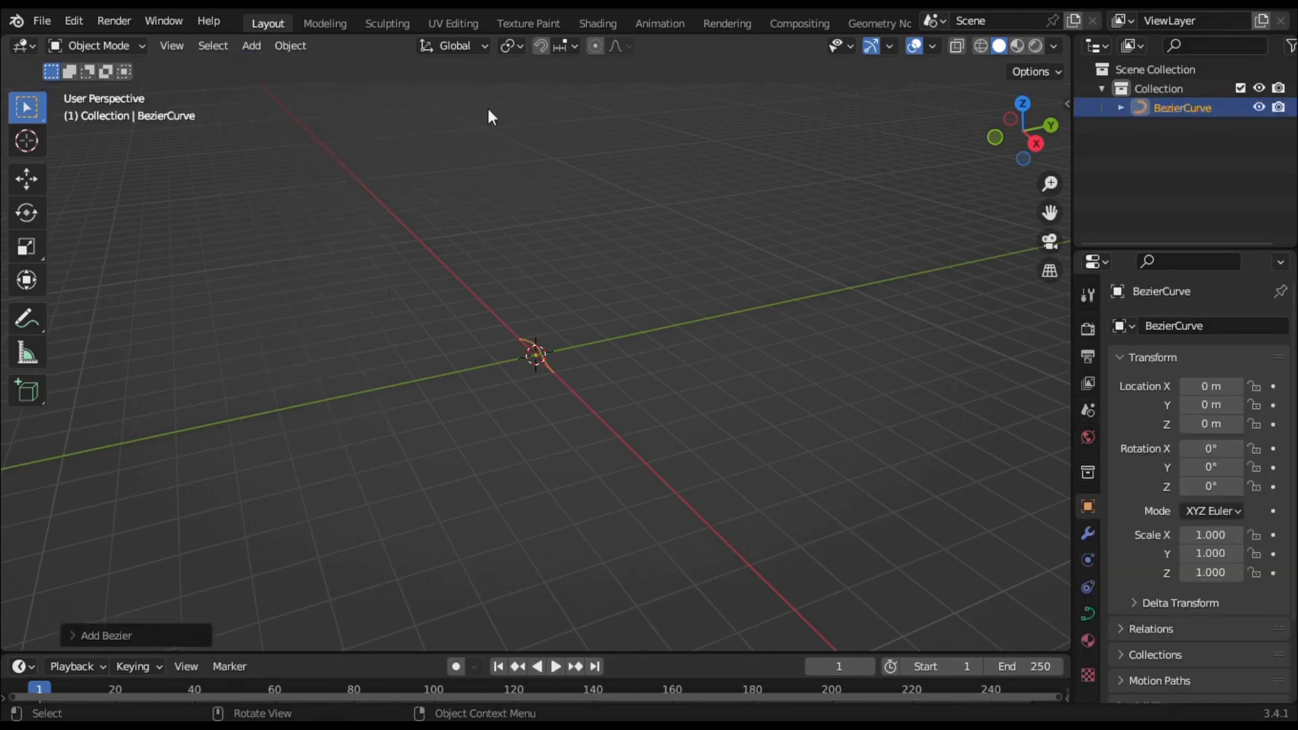
key("s")
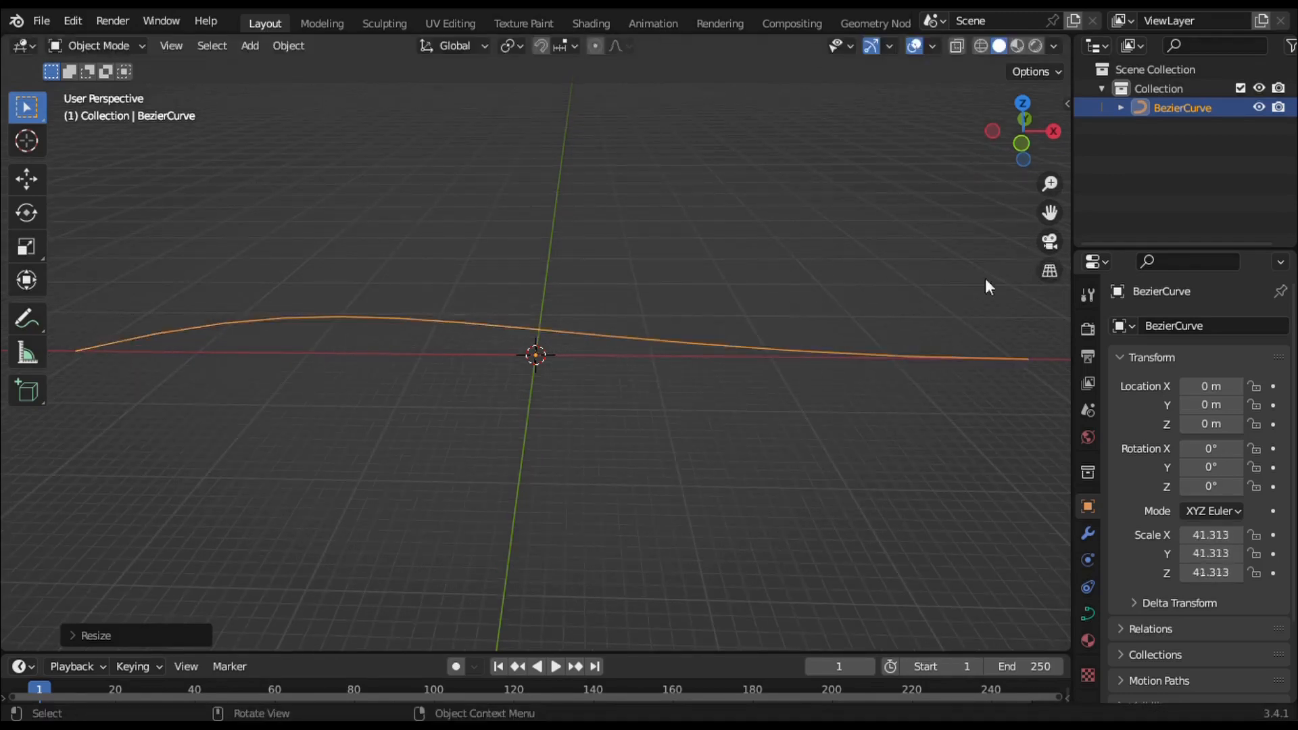
key("Tab")
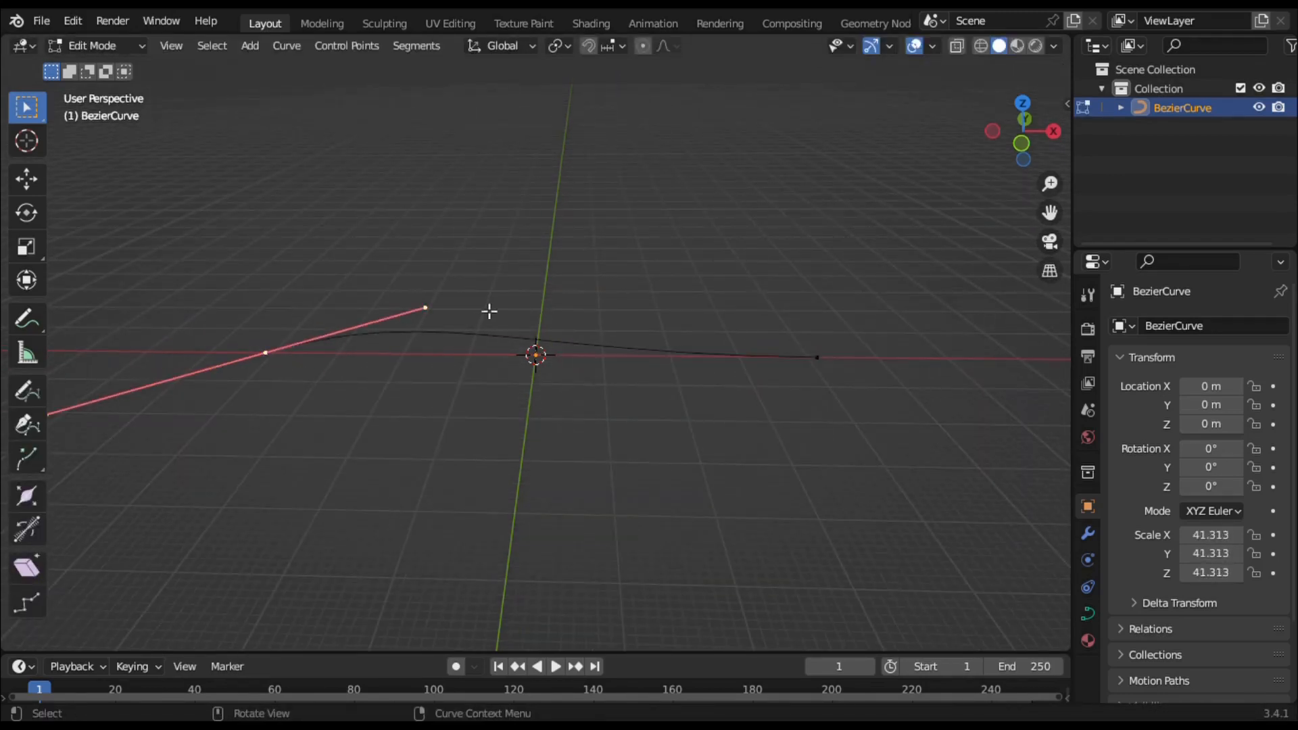
key("r")
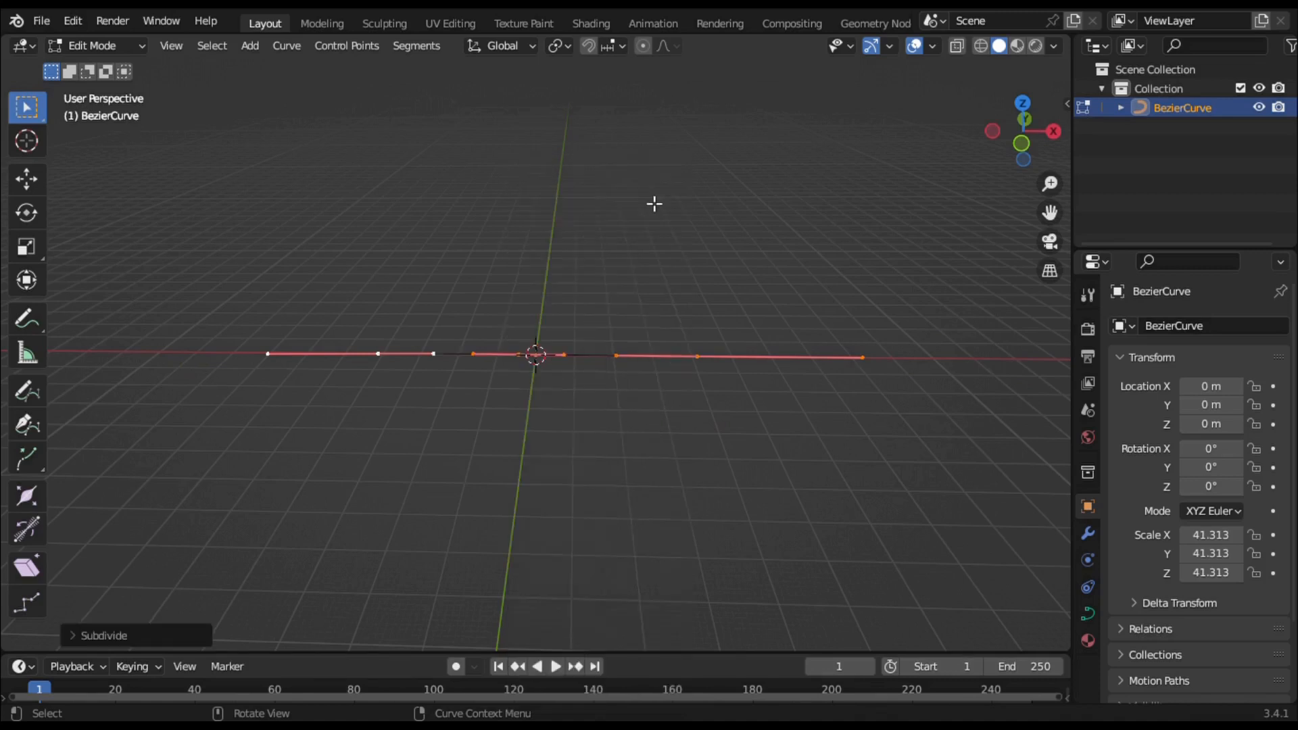
right_click(655, 204)
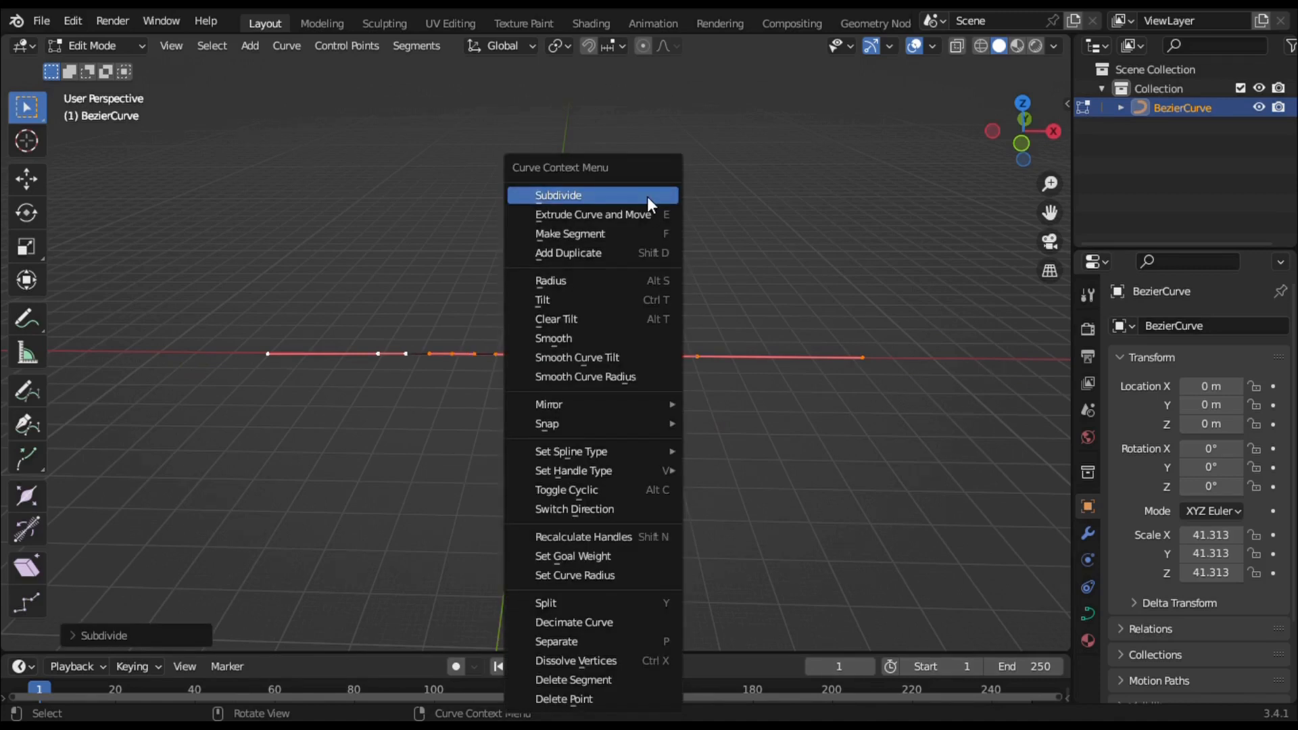
left_click(558, 195)
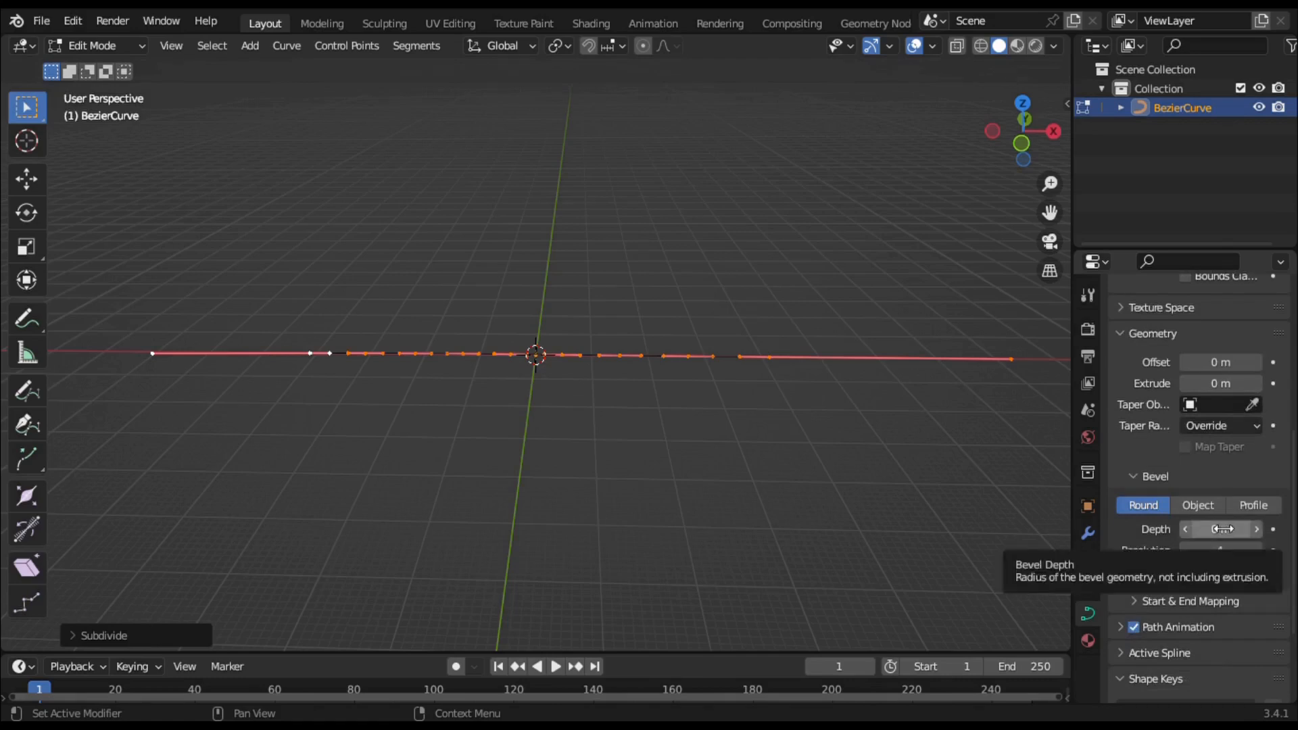
Give the curve a round bevel of 0.01 m depth so it becomes a thin tube
left_click(1221, 529)
type(".01")
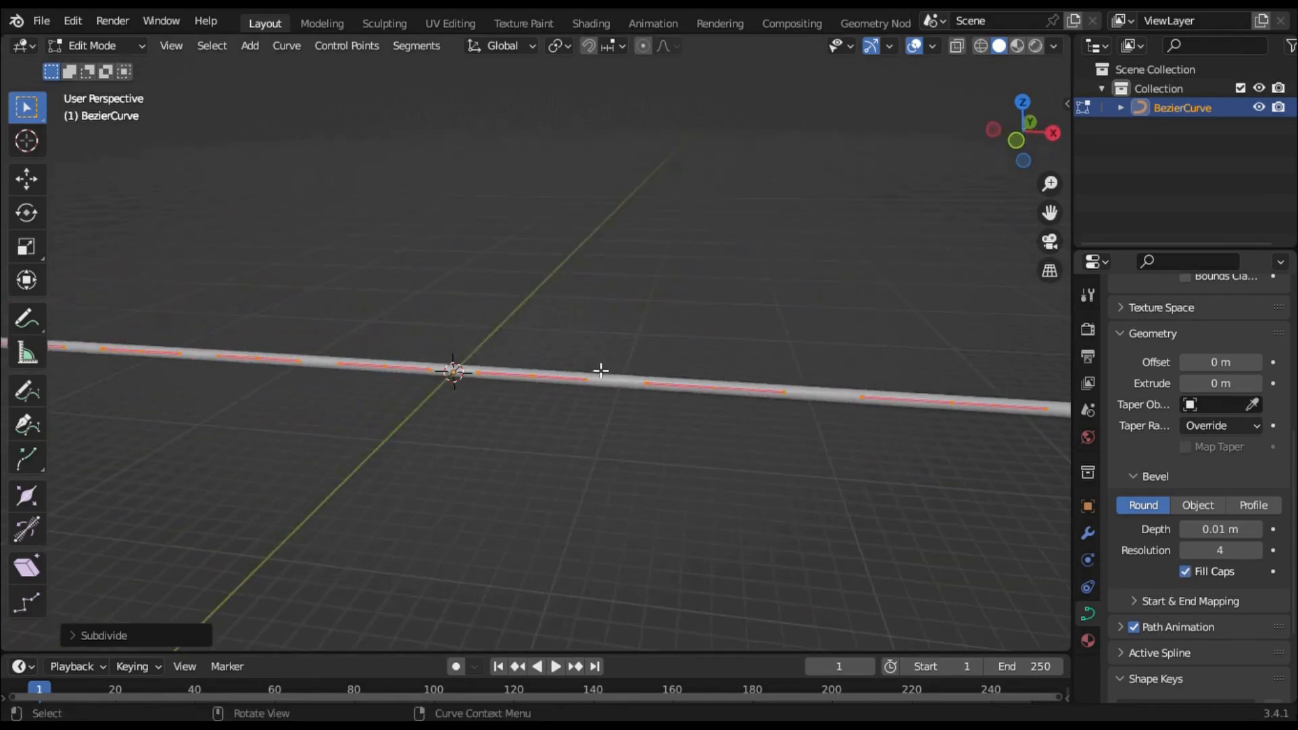
left_click_drag(600, 370, 877, 106)
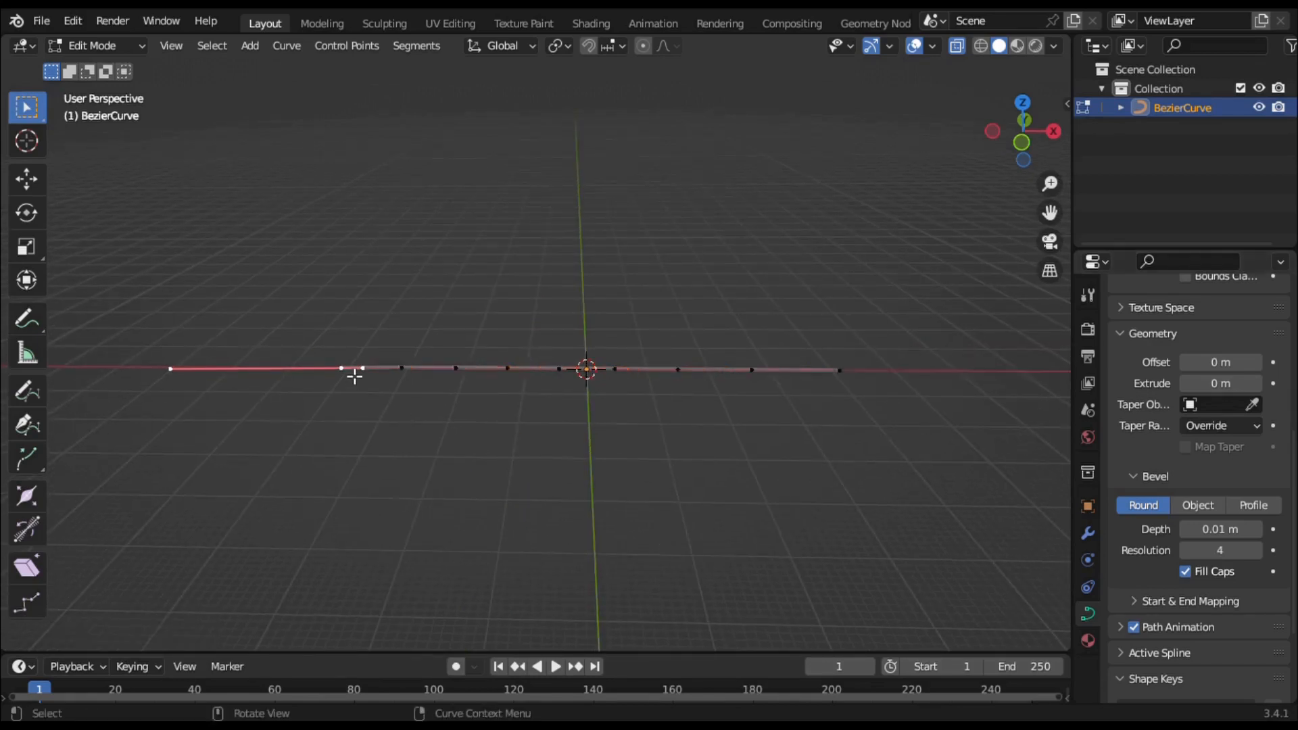
Build a 16-bone chain along the rope and give its last bone a Spline IK constraint, chain length 16
key("shift+s")
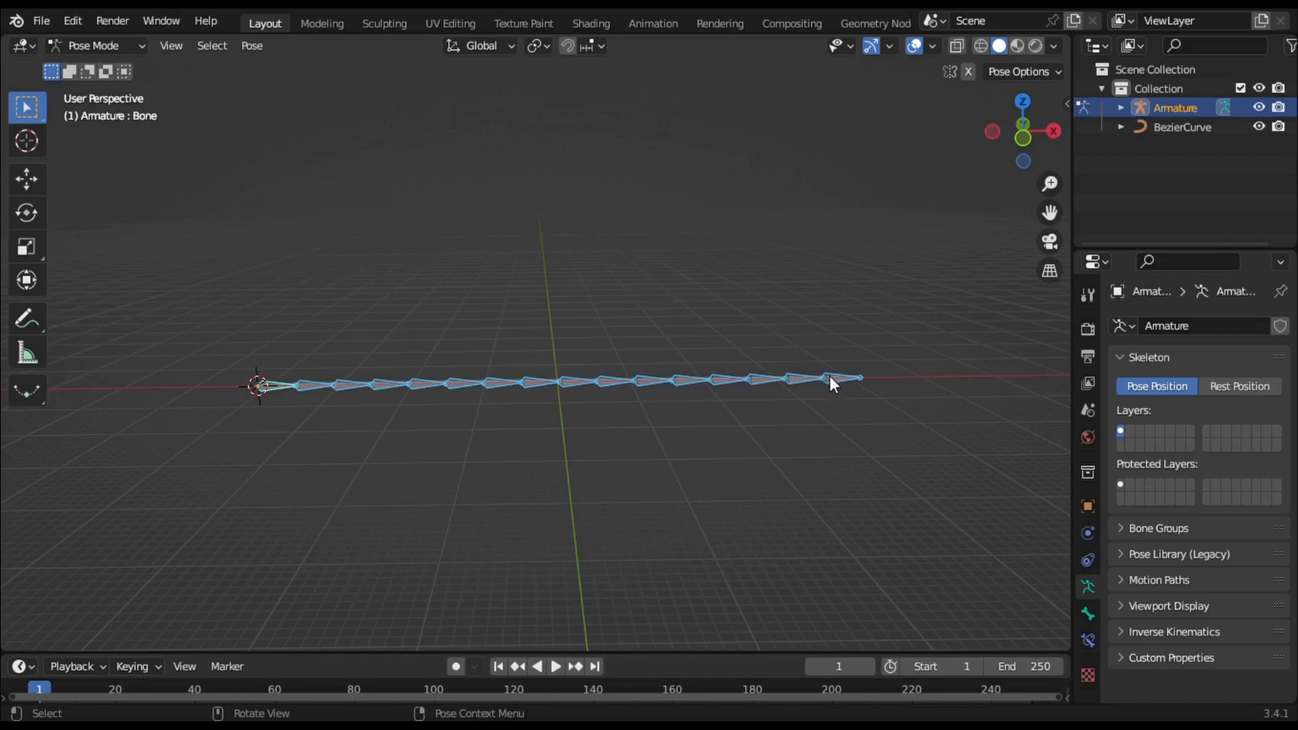
left_click(1195, 326)
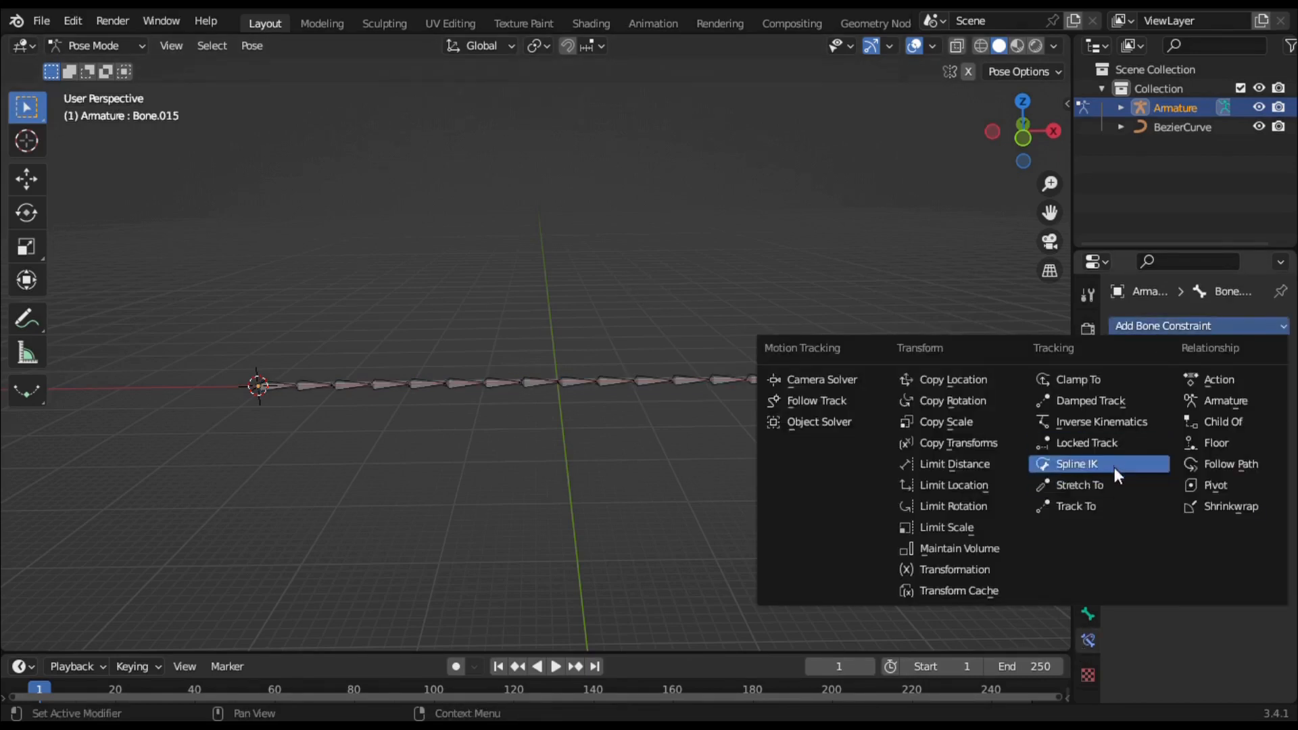
left_click(1075, 464)
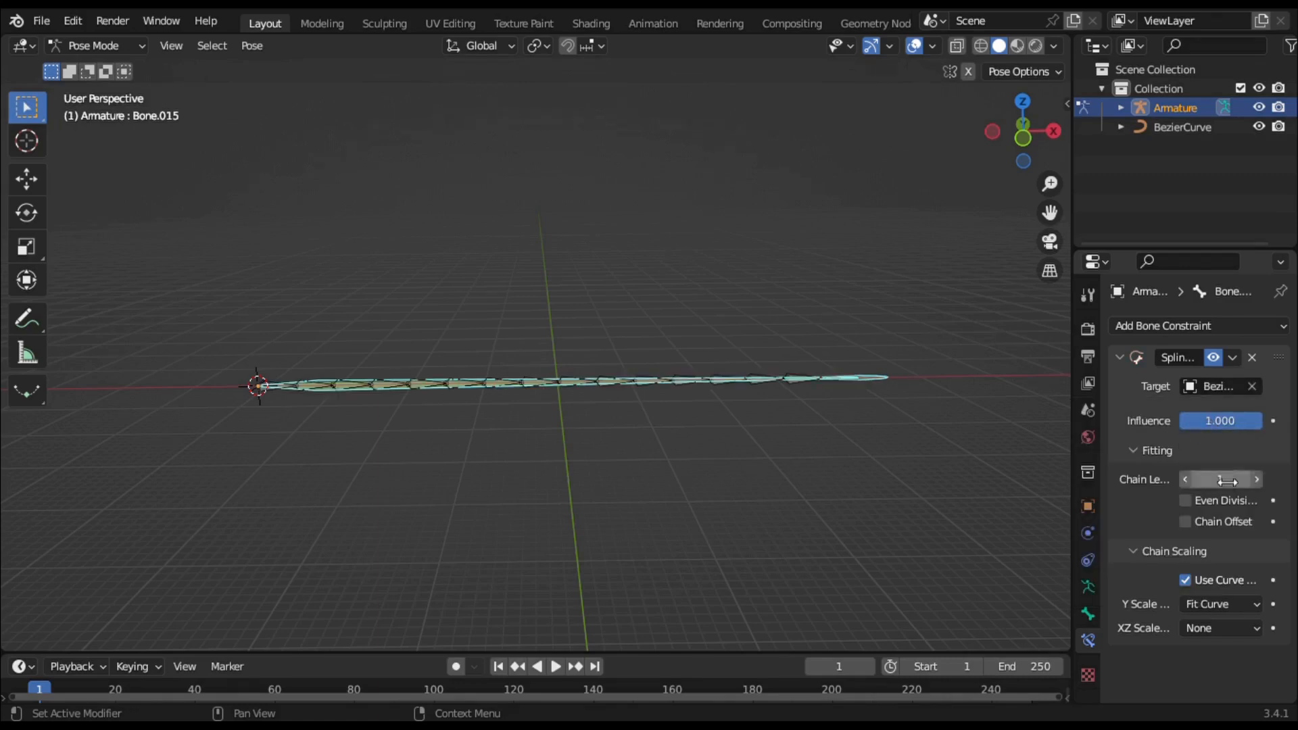
left_click(1219, 479)
type("16")
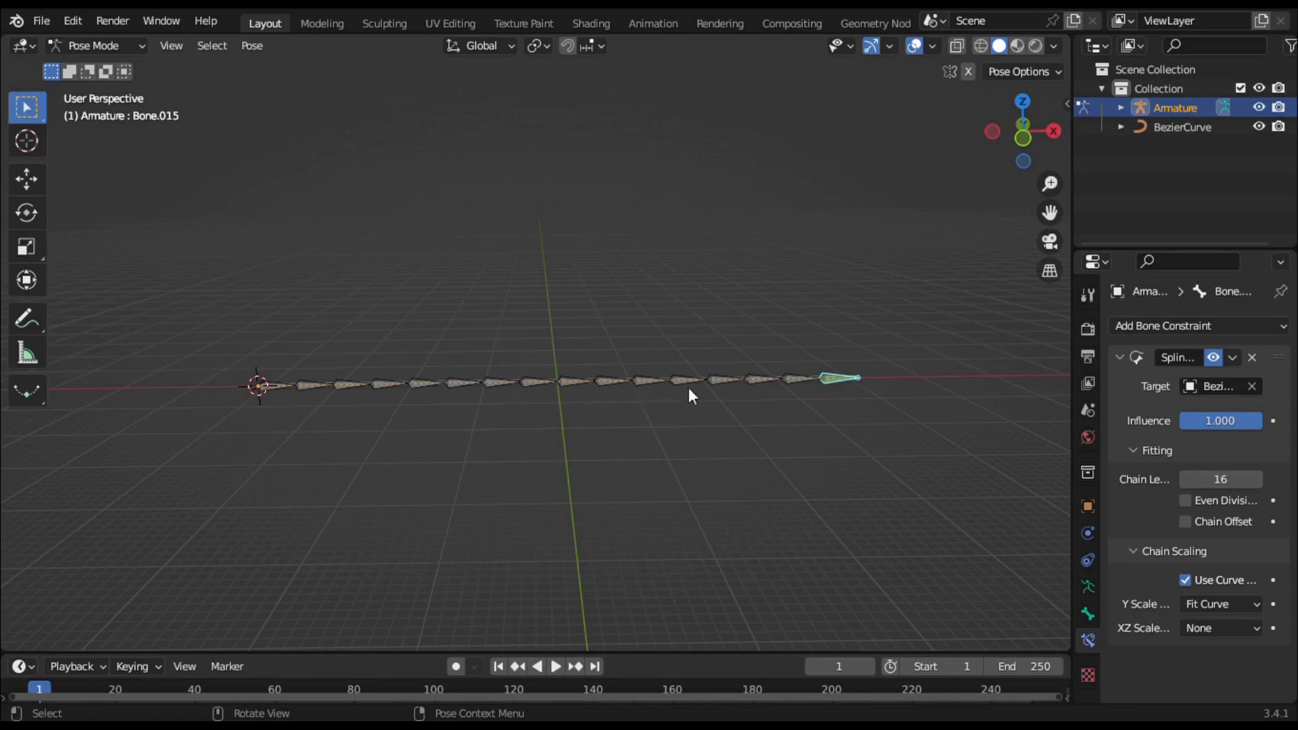
mouse_move(715, 411)
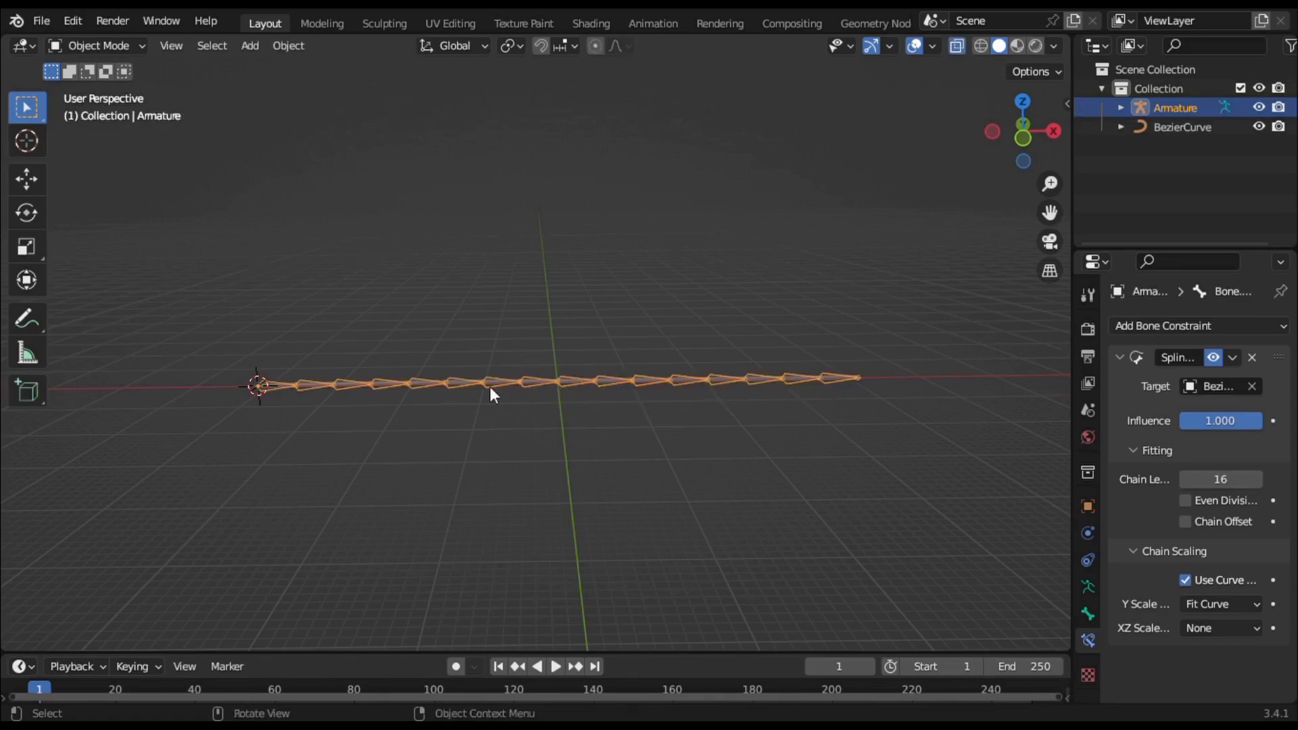
Add a single-bone controller armature at the rope's left end and hook that curve point to it
left_click(249, 46)
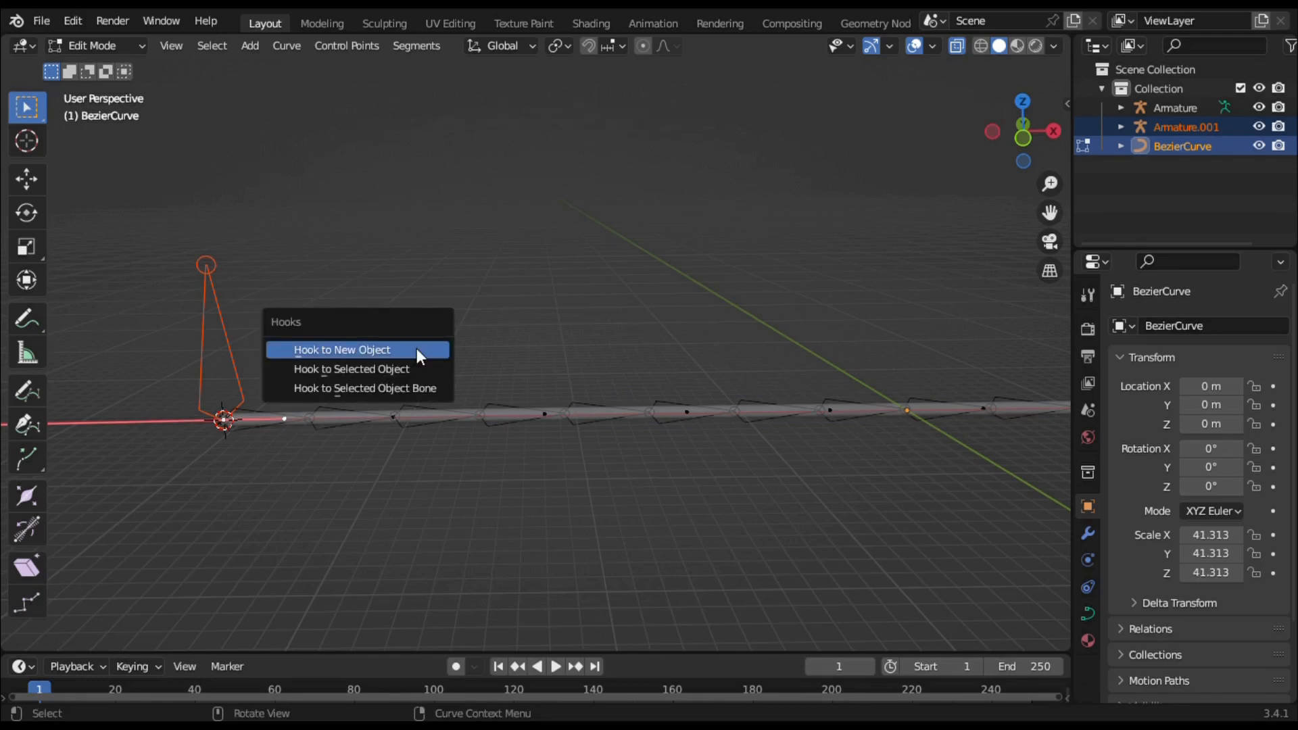
left_click(351, 367)
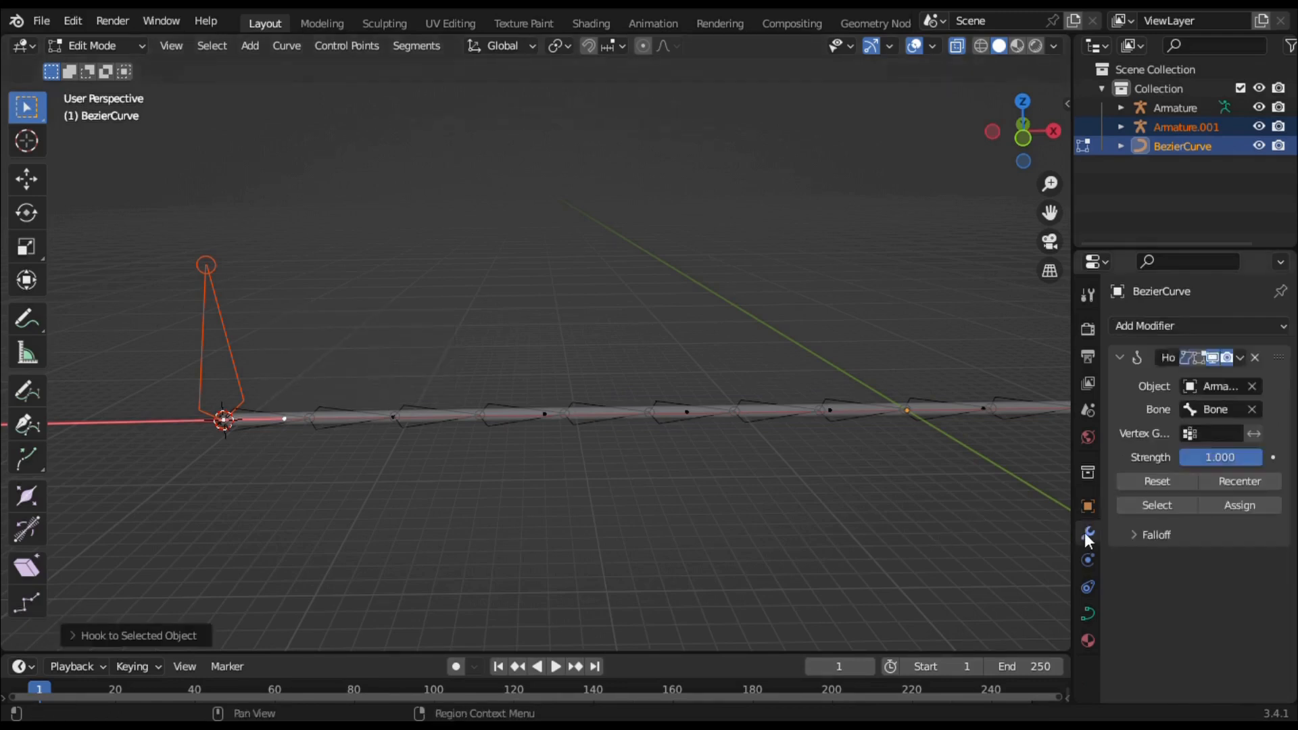
key("Tab")
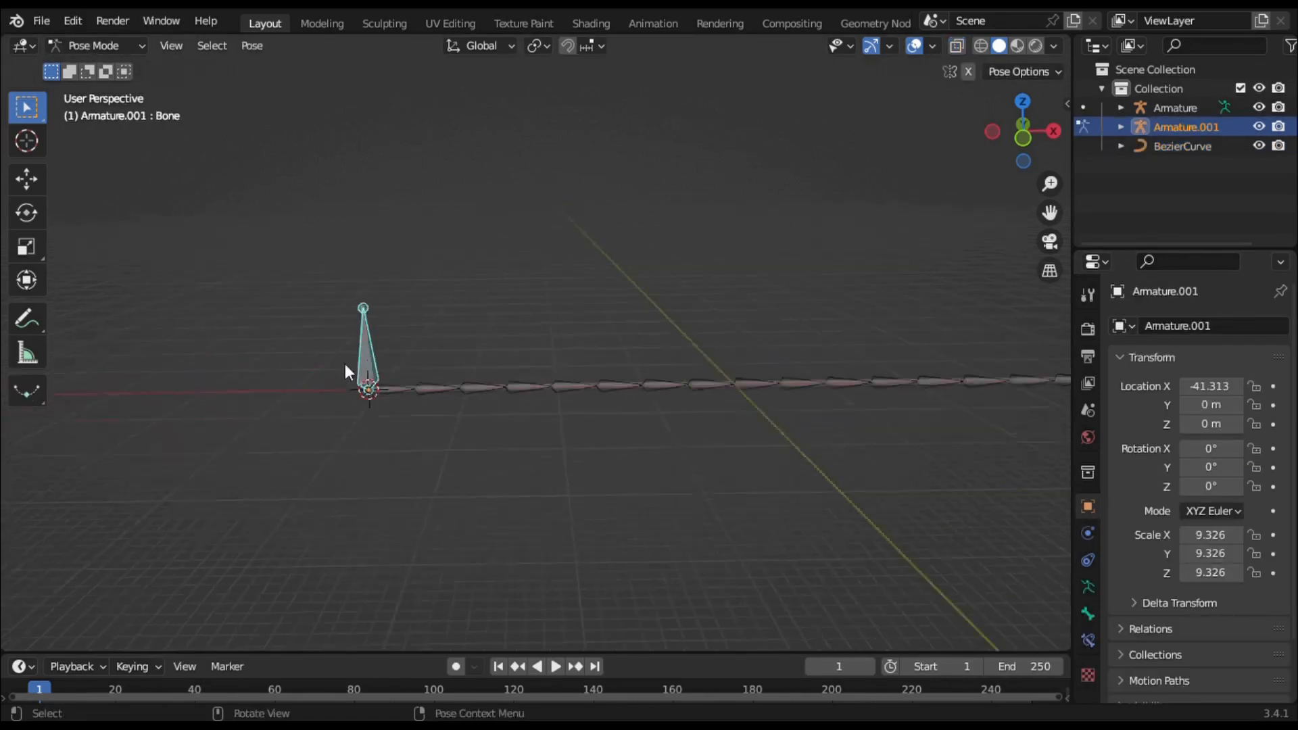
key("g")
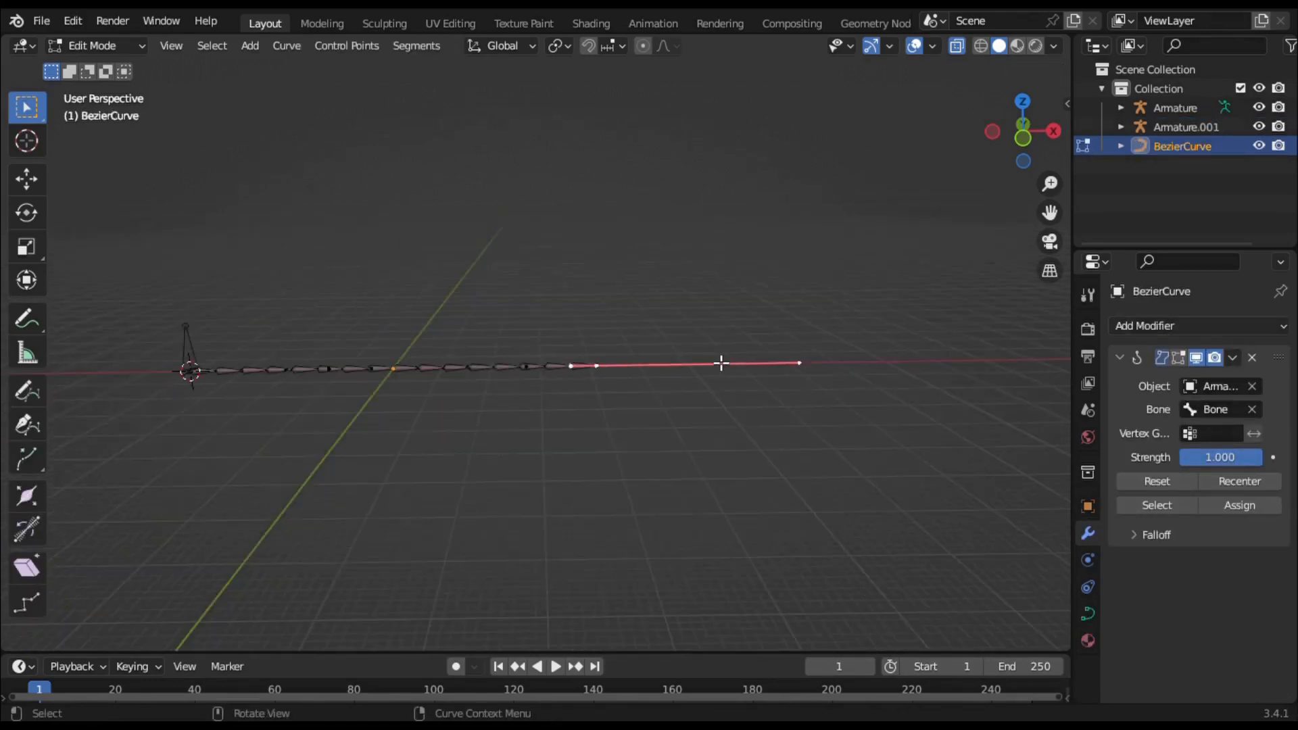
Duplicate the controller bone and snap it to the 3D cursor above the rope
key("Tab")
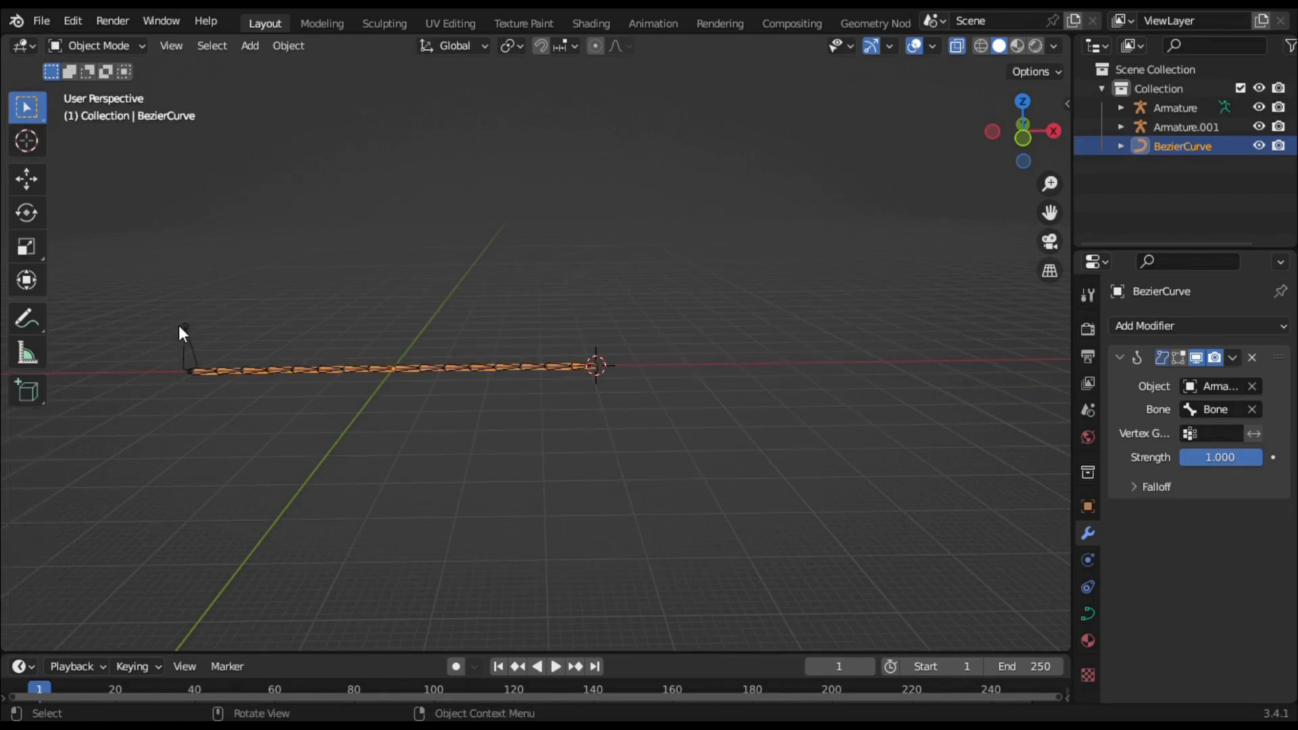
key("Tab")
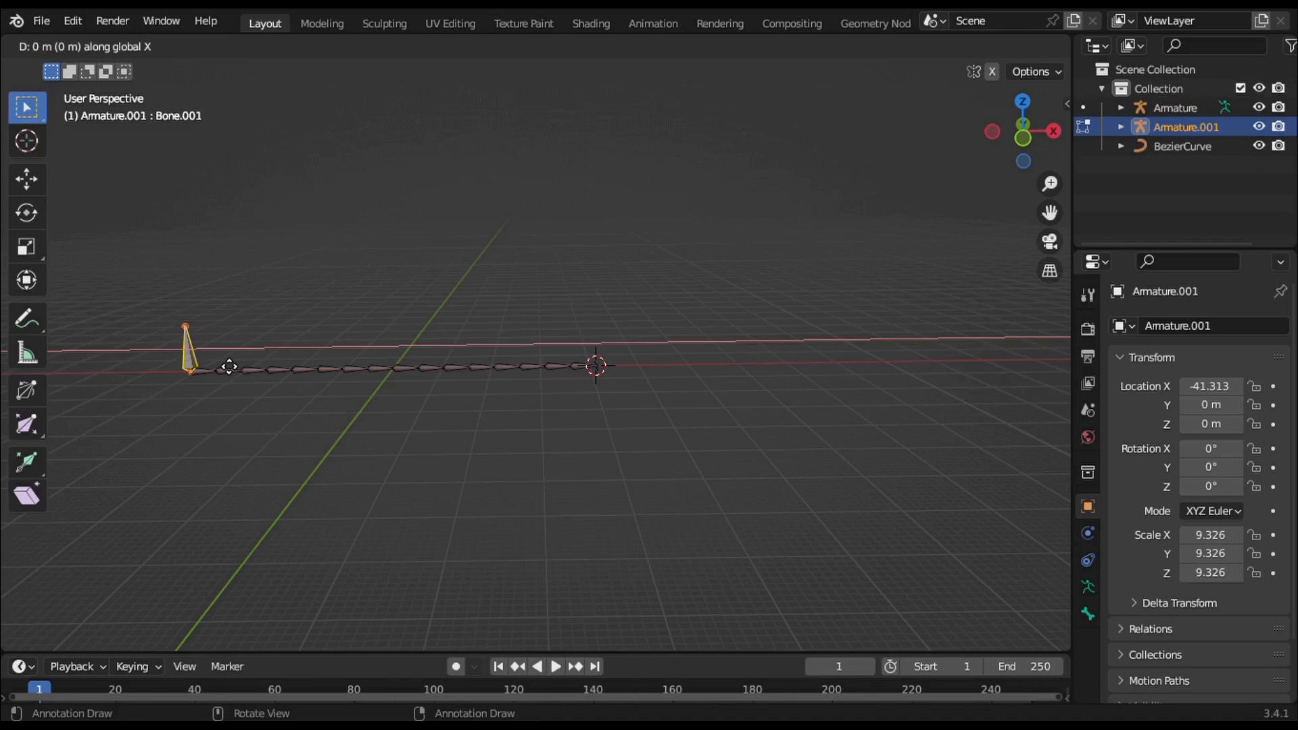
key("shift+s")
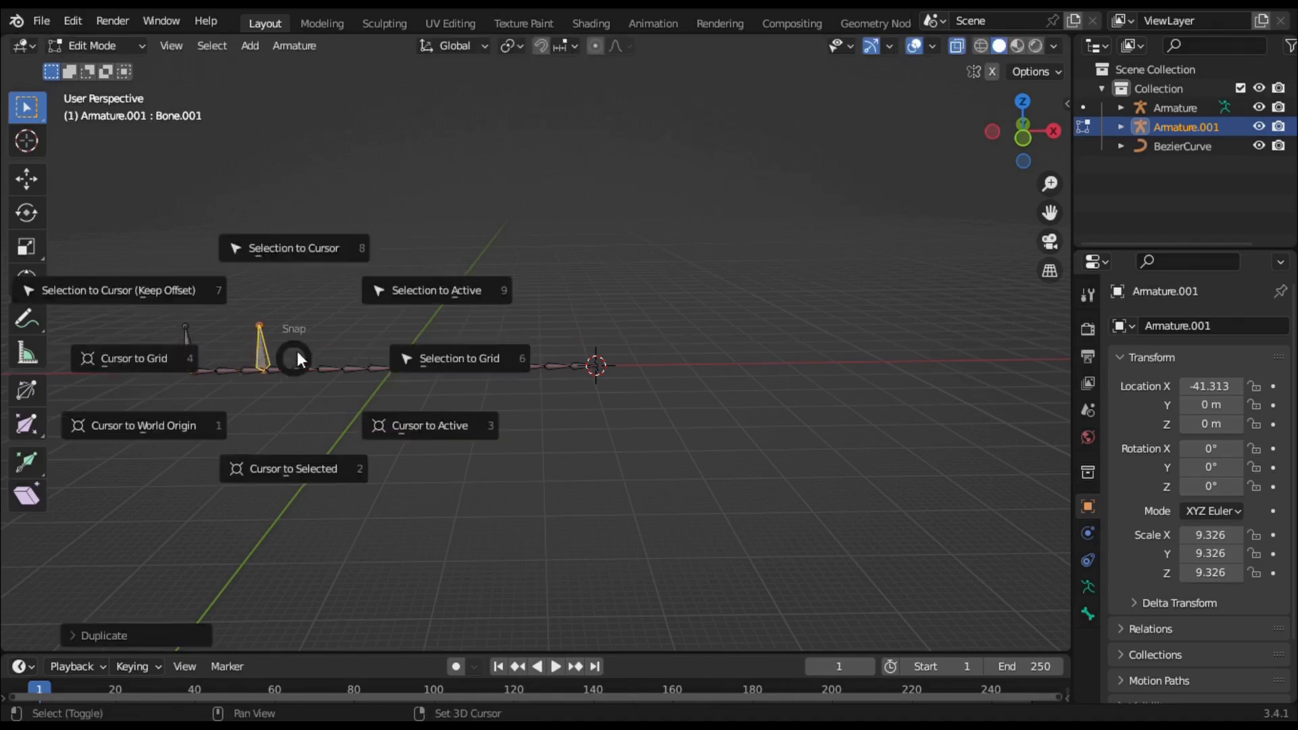
left_click(293, 247)
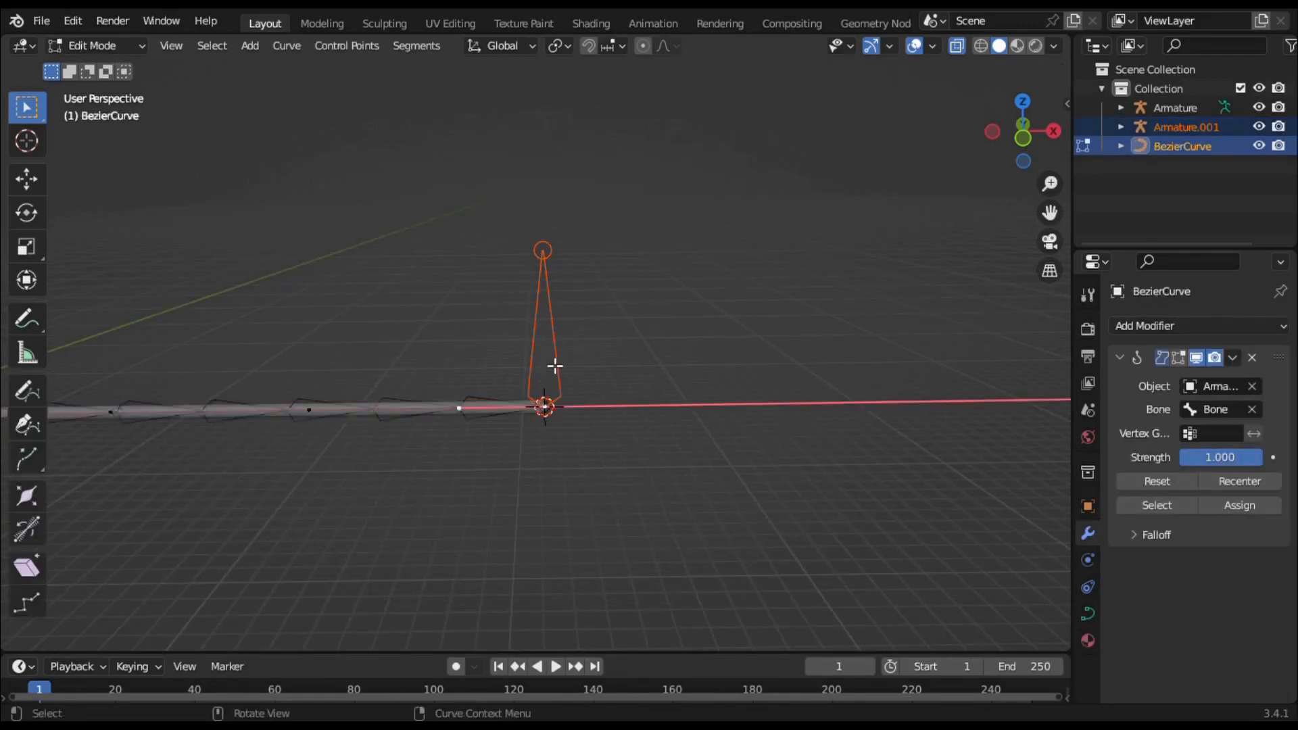
Hook a second curve point to the new controller bone and snap the bone onto that point
left_click(554, 366)
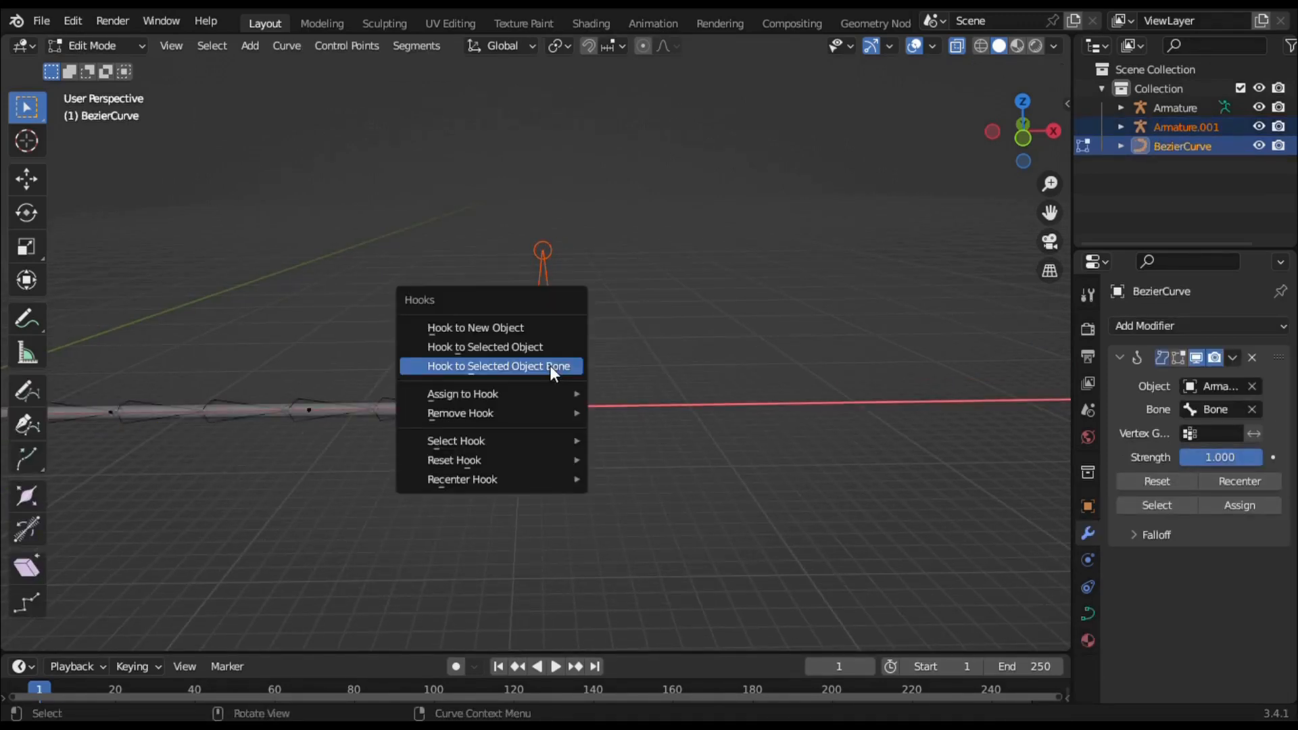
left_click(497, 366)
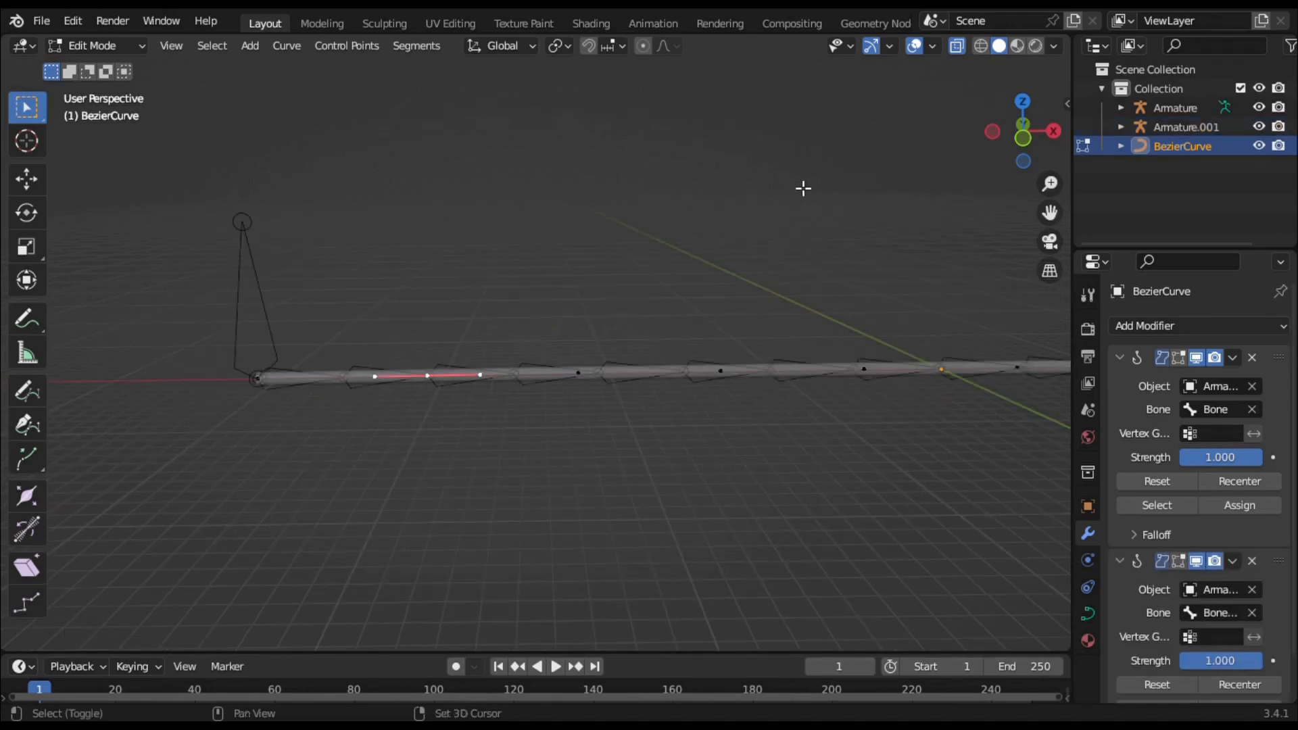
left_click(426, 374)
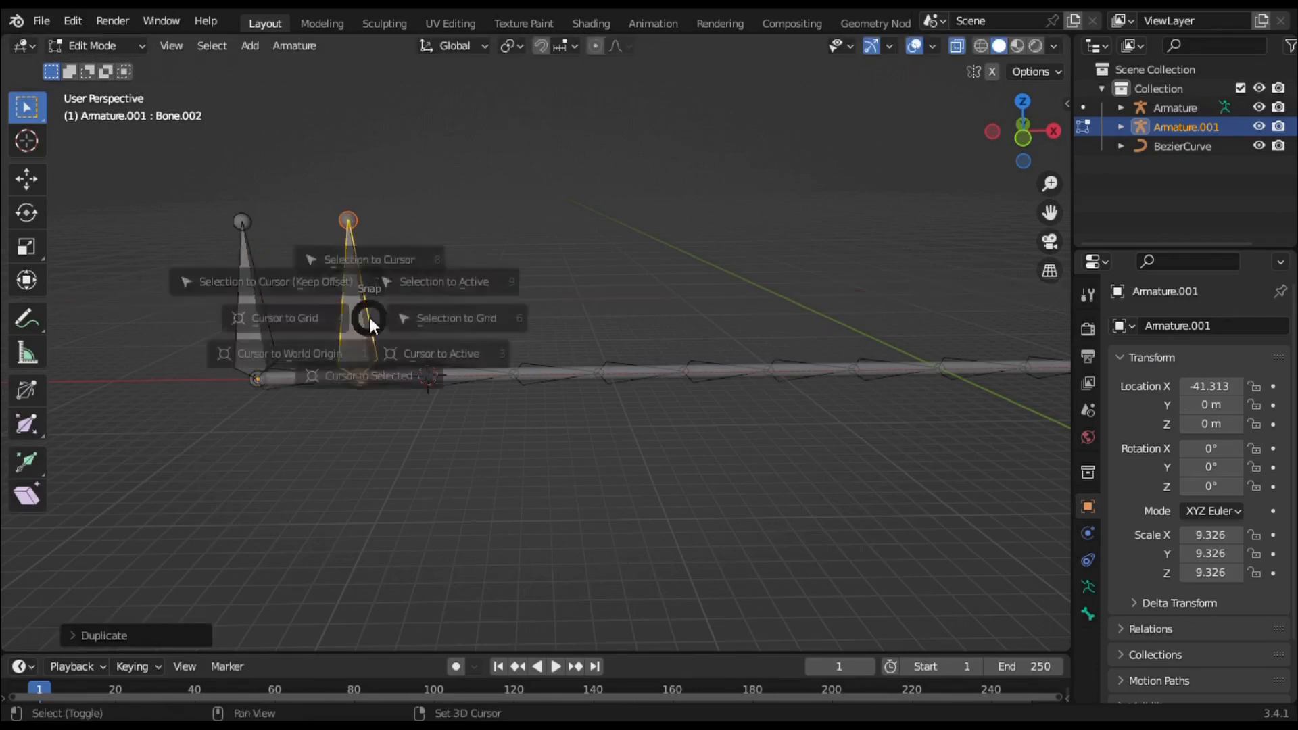
left_click(369, 260)
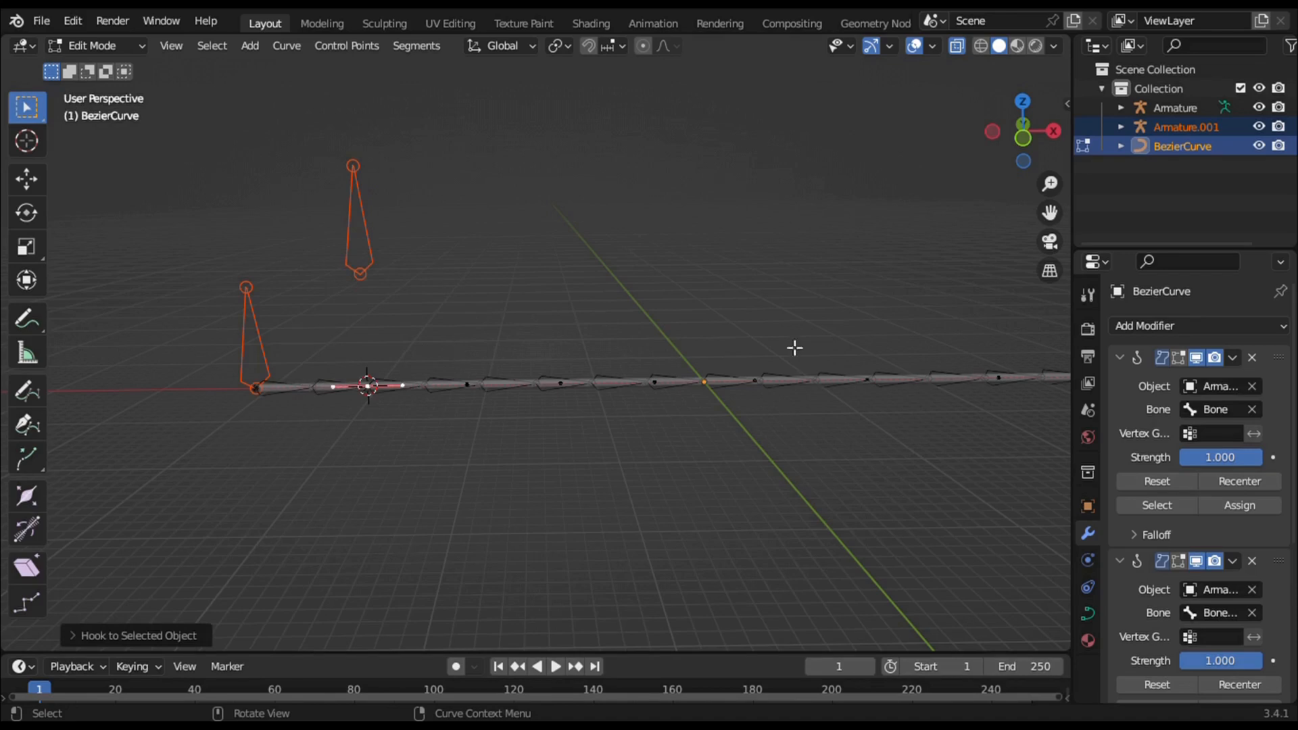
Duplicate another controller bone, snap it along the rope and hook a curve point to it
left_click(1120, 357)
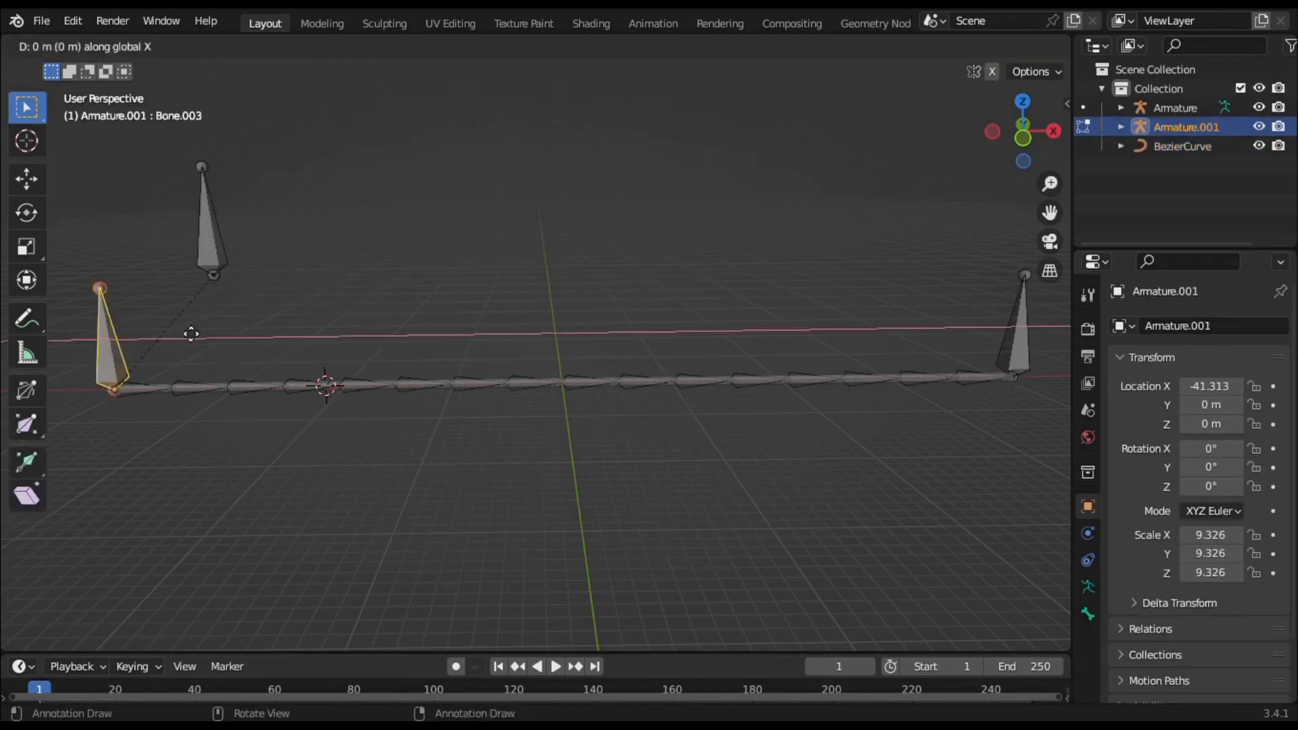
key("shift+s")
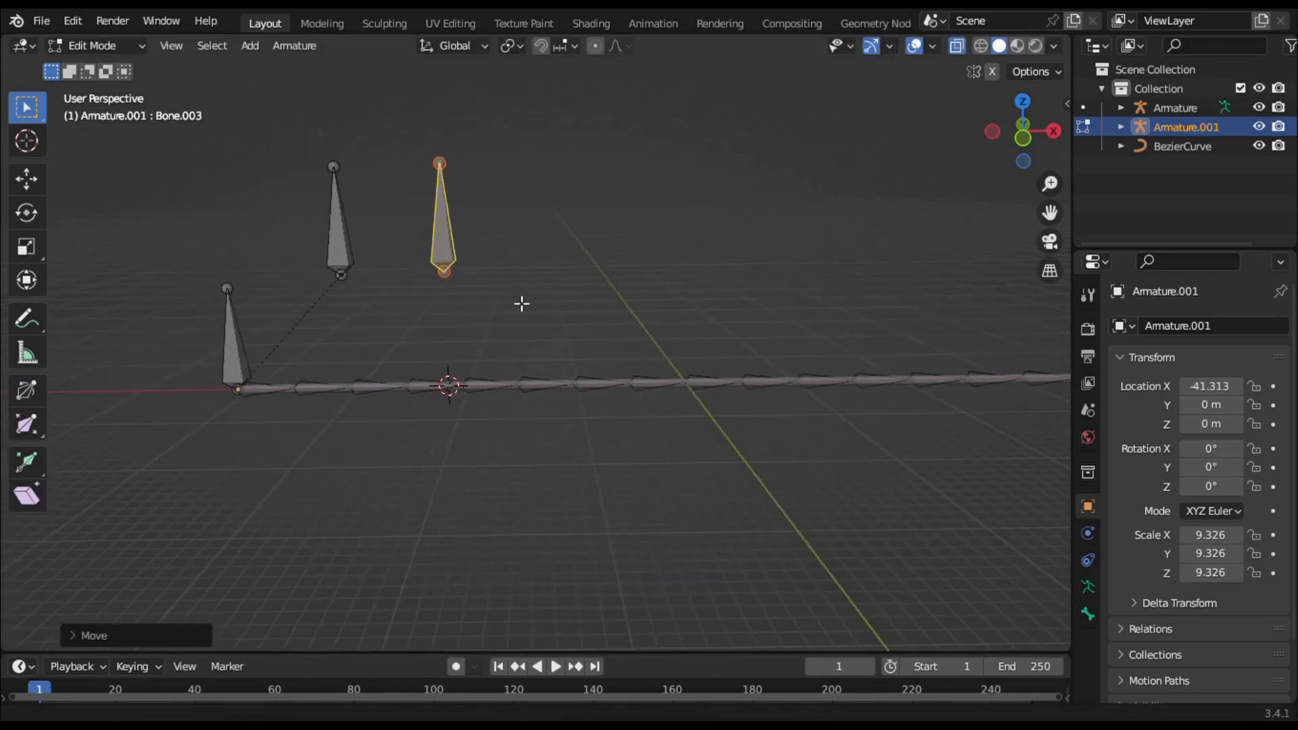
left_click(1183, 146)
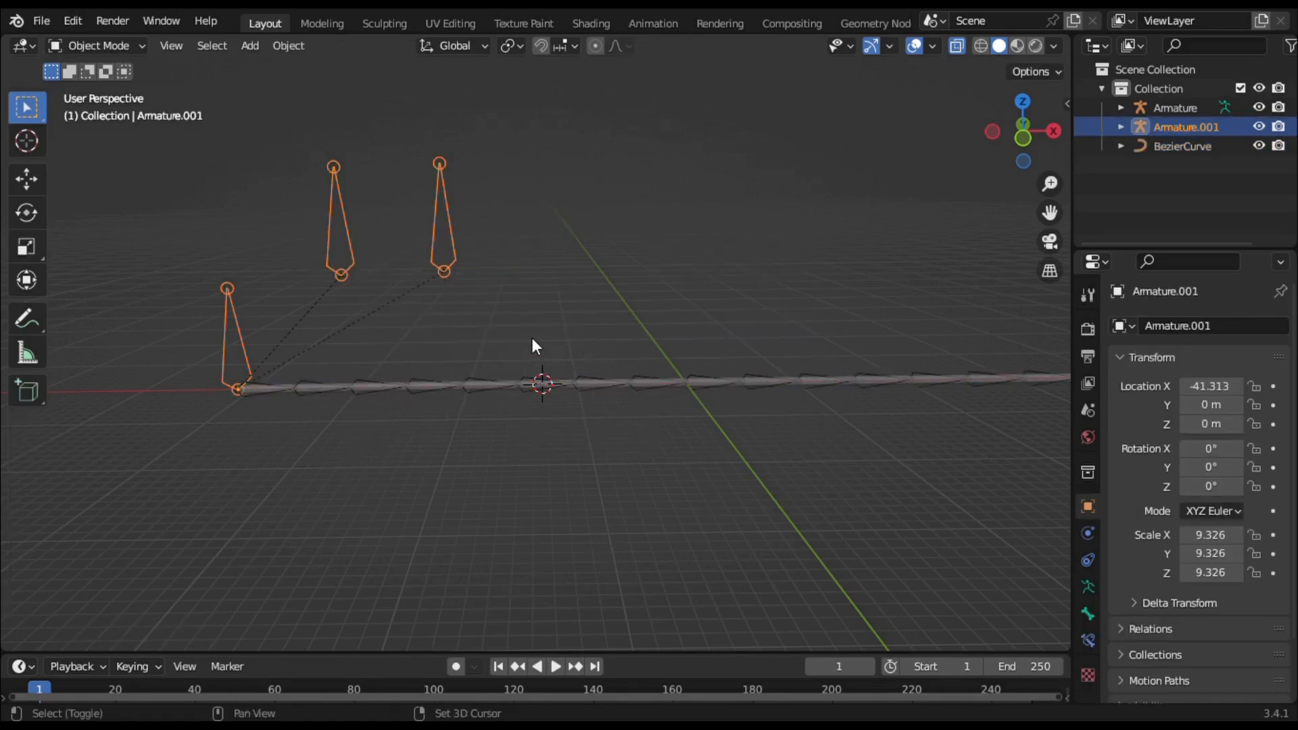
key("Tab")
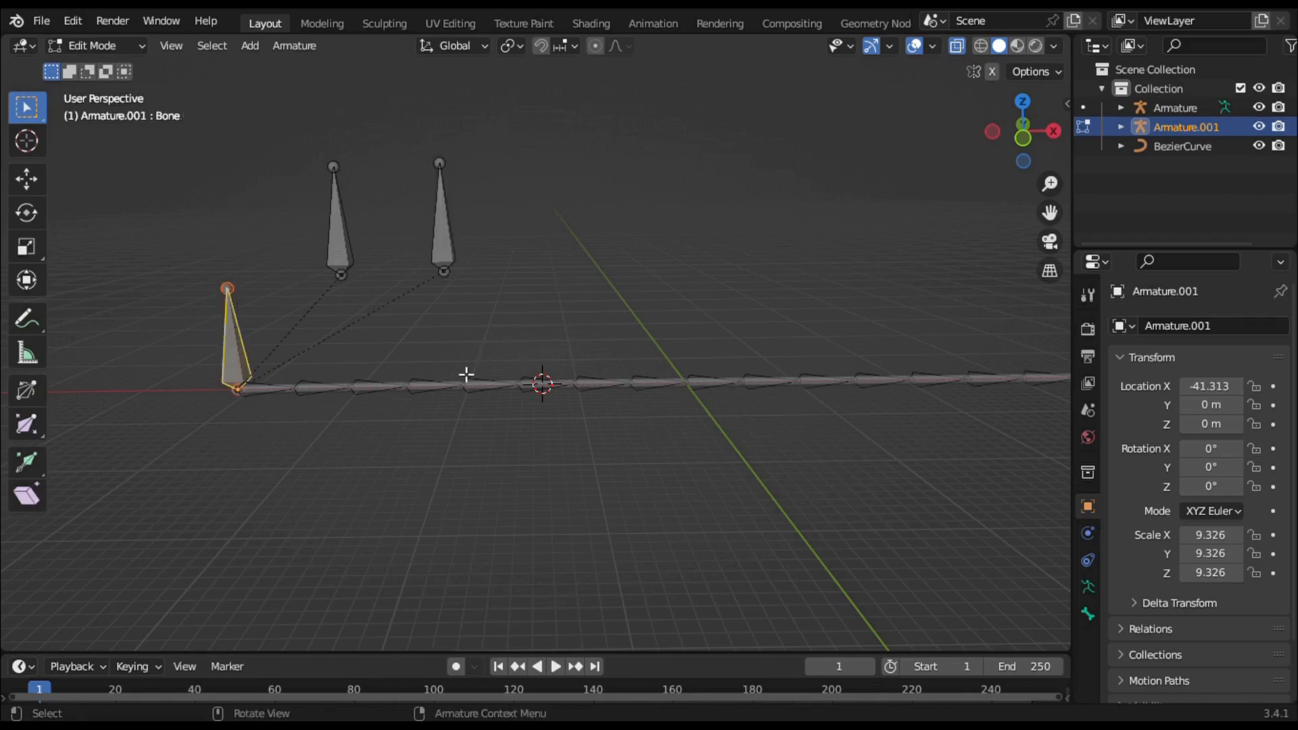
Place a further controller bone with the snap menu and hook its curve point to it
key("shift+s")
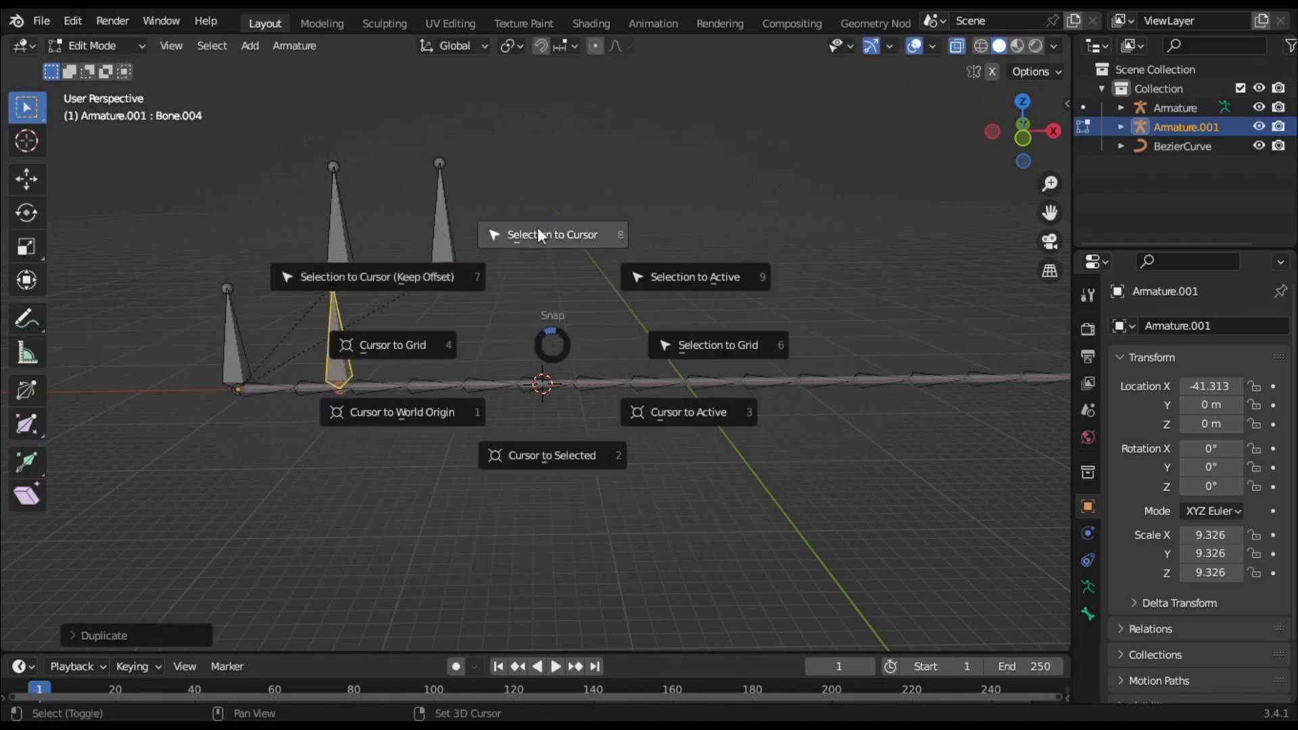
left_click(551, 234)
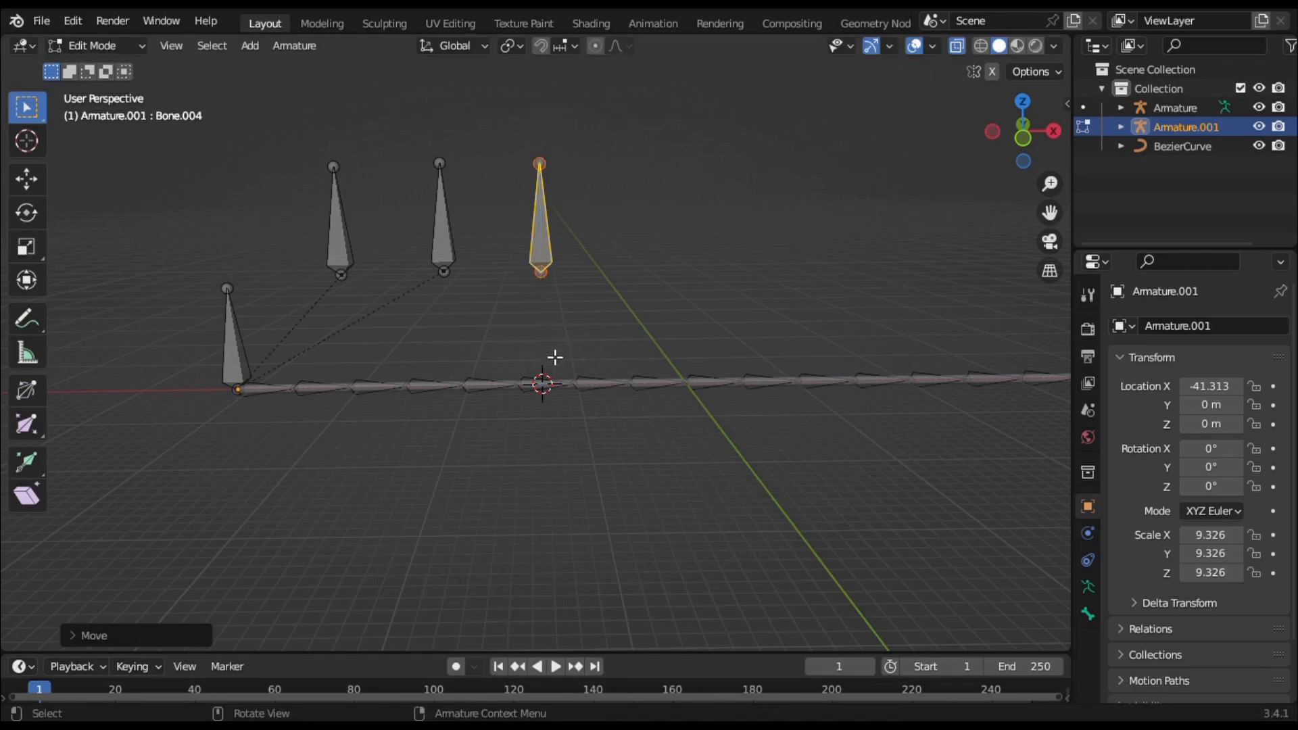
left_click(1182, 146)
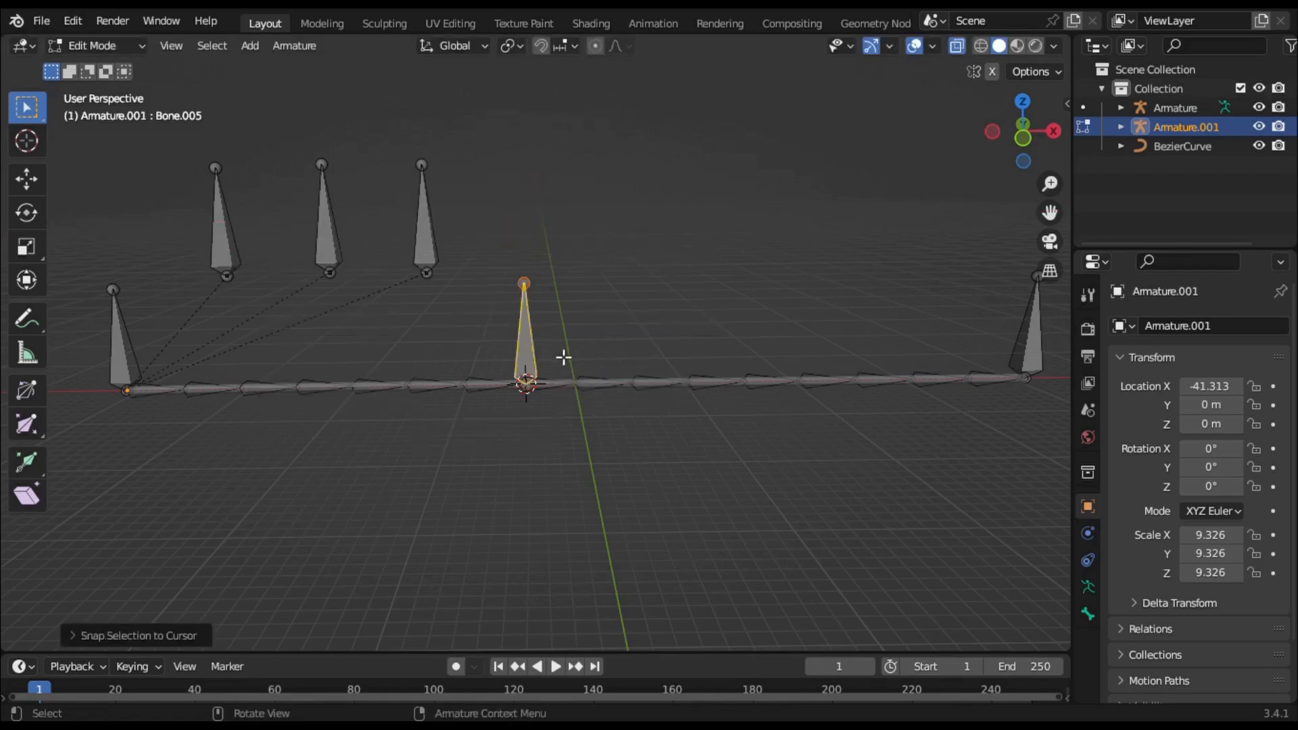
key("g")
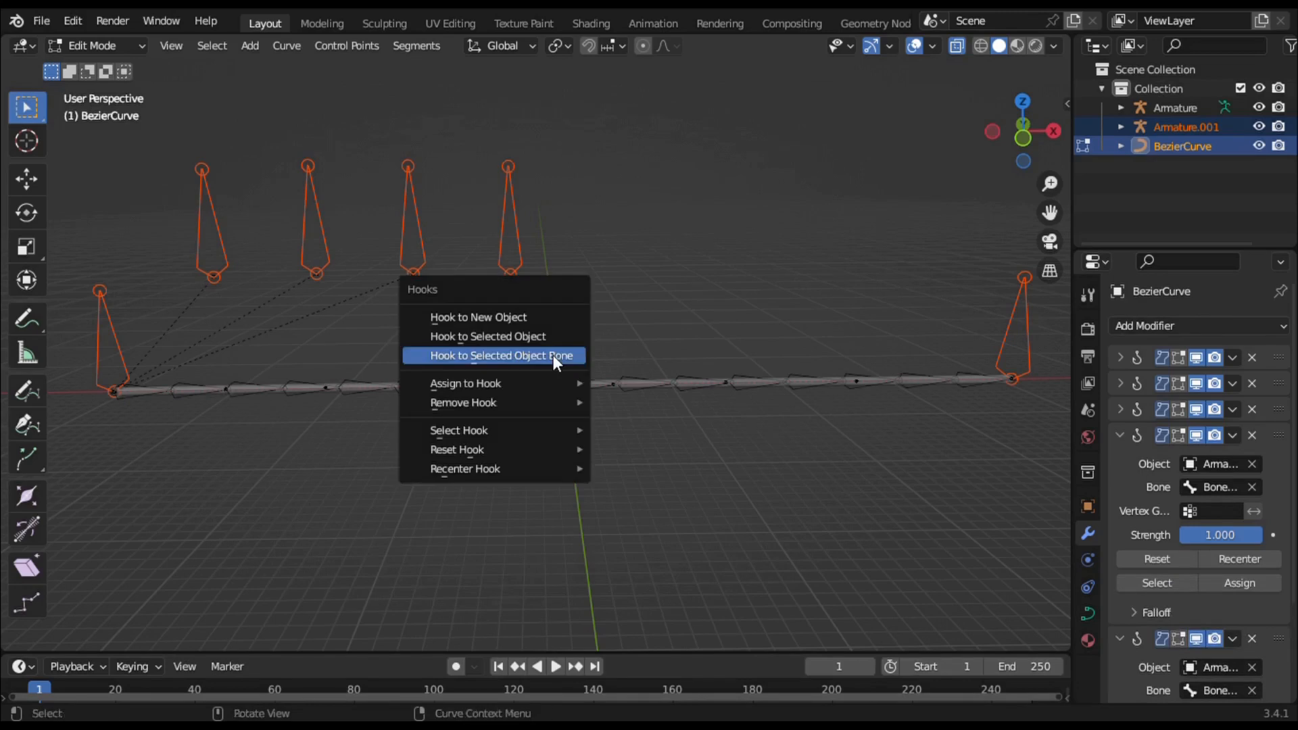
Hook the next curve point to its controller bone and duplicate the following bone
left_click(499, 355)
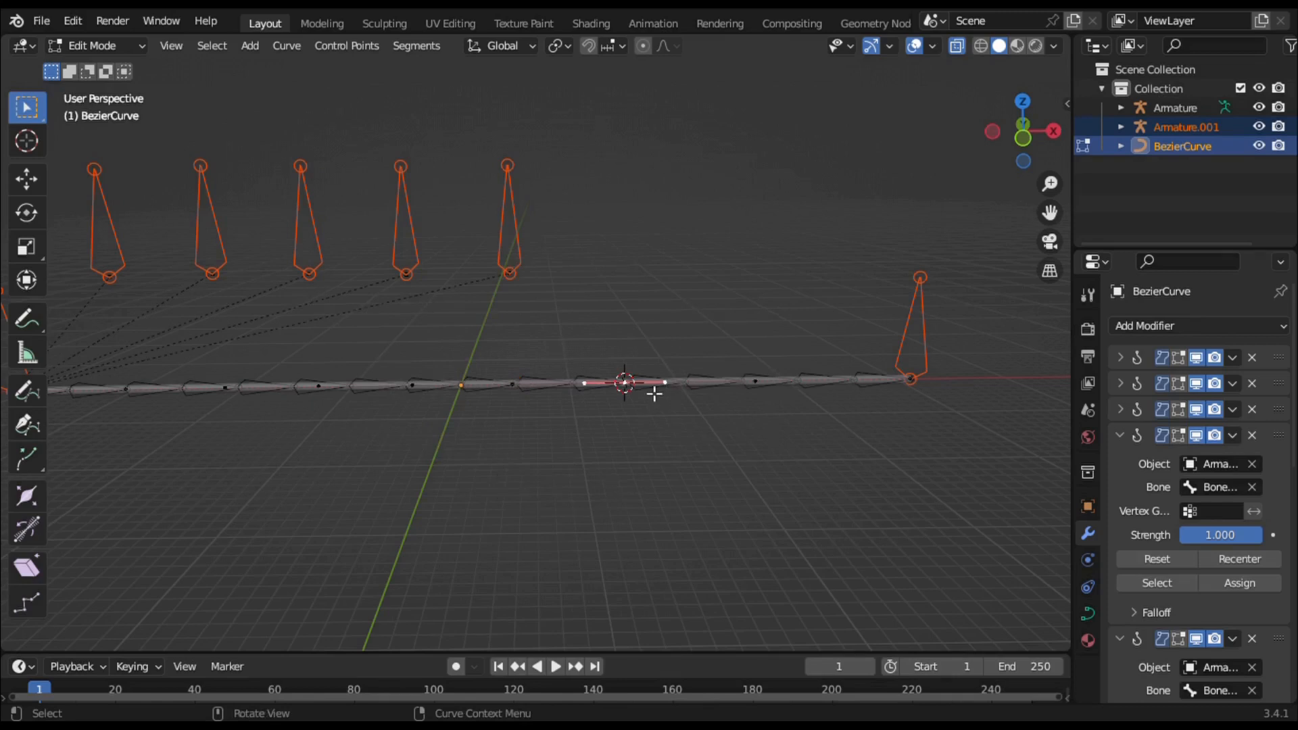
left_click(1186, 127)
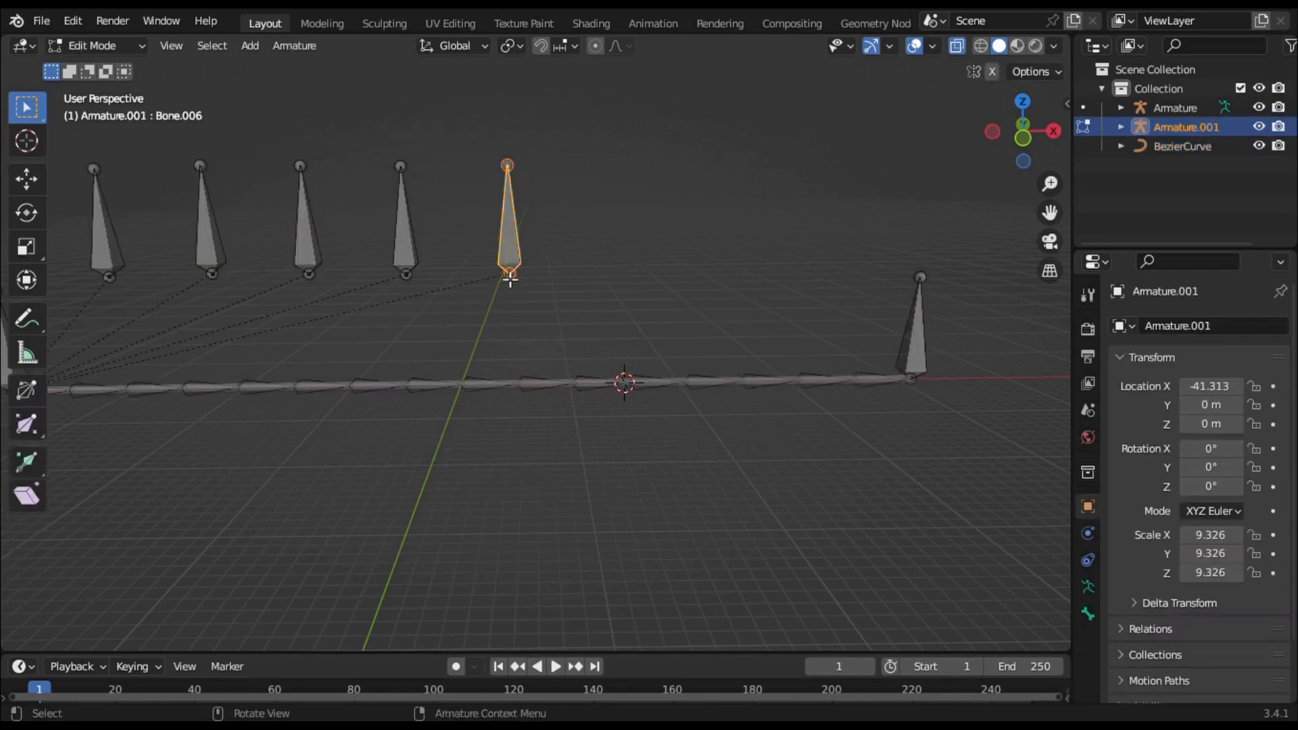
left_click(569, 215)
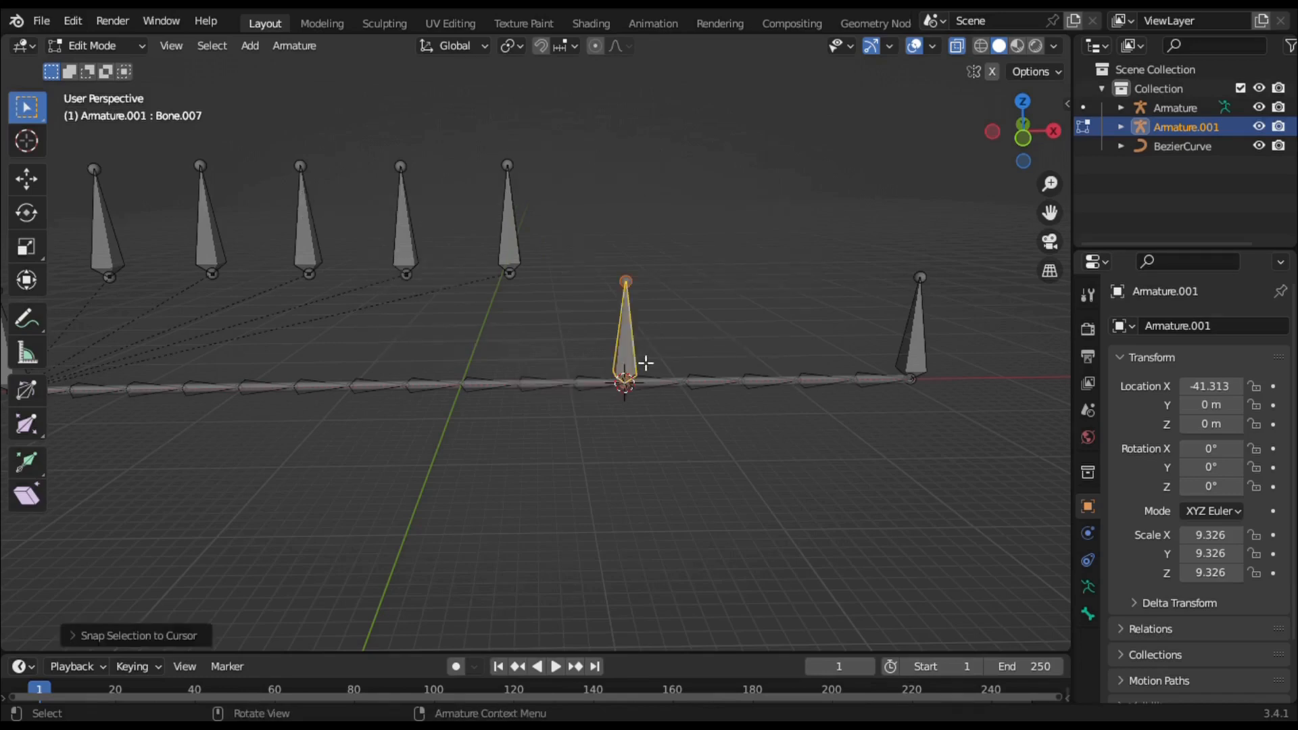
Snap the last controller bones into place and hook the remaining curve point, completing the row
key("Tab")
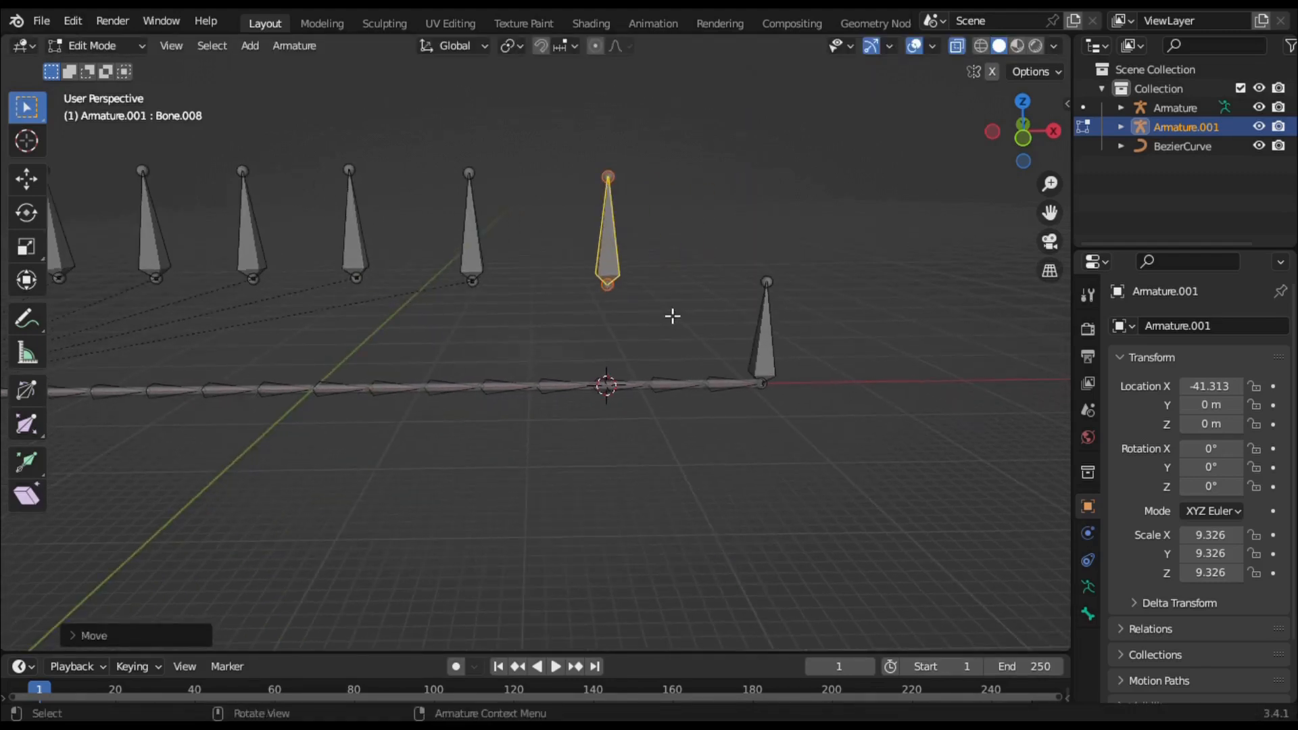
key("Tab")
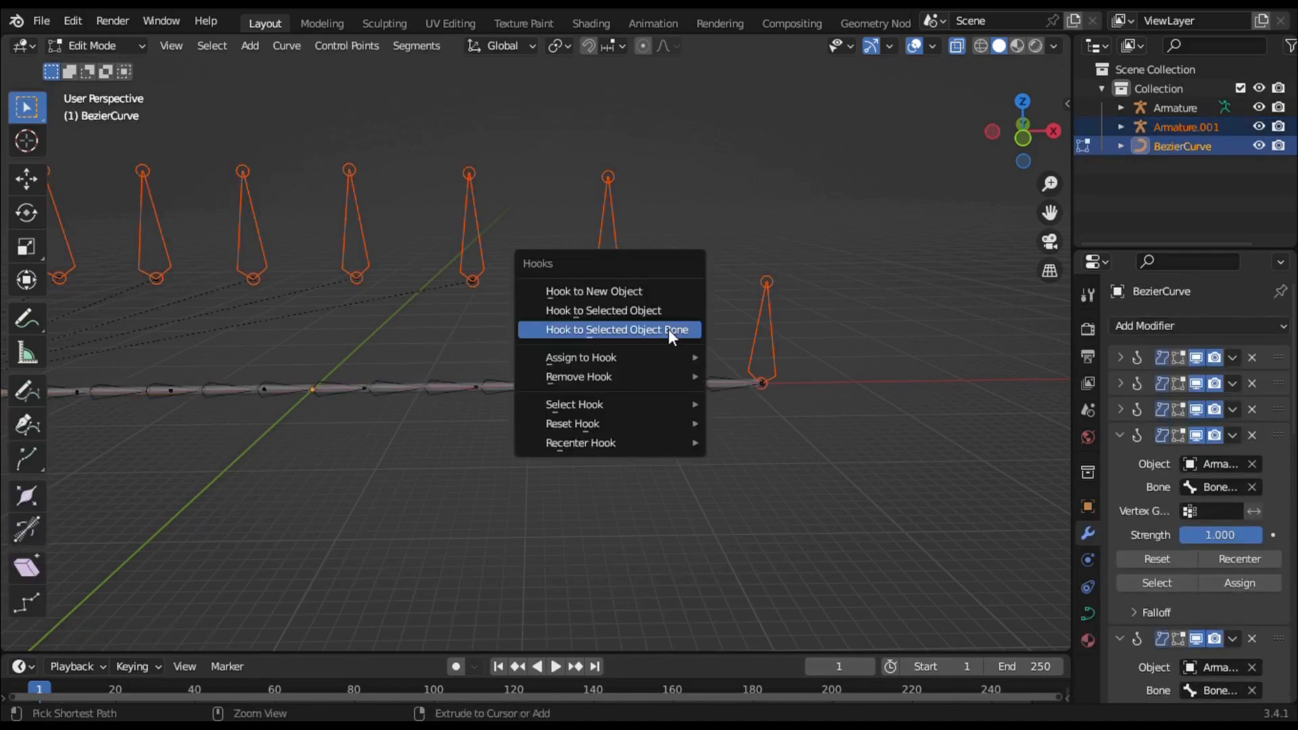
left_click(603, 310)
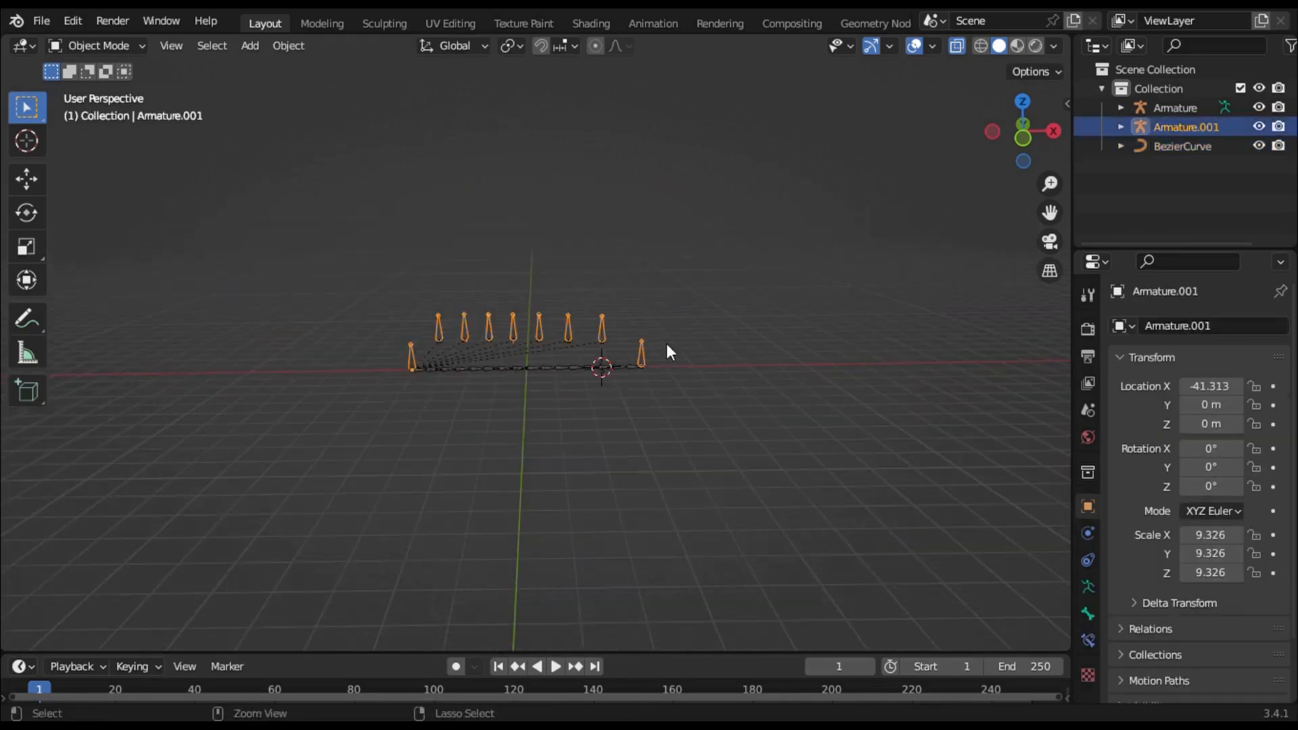
In Pose Mode, lift a middle controller bone so the rope bends up into a hump
left_click(94, 46)
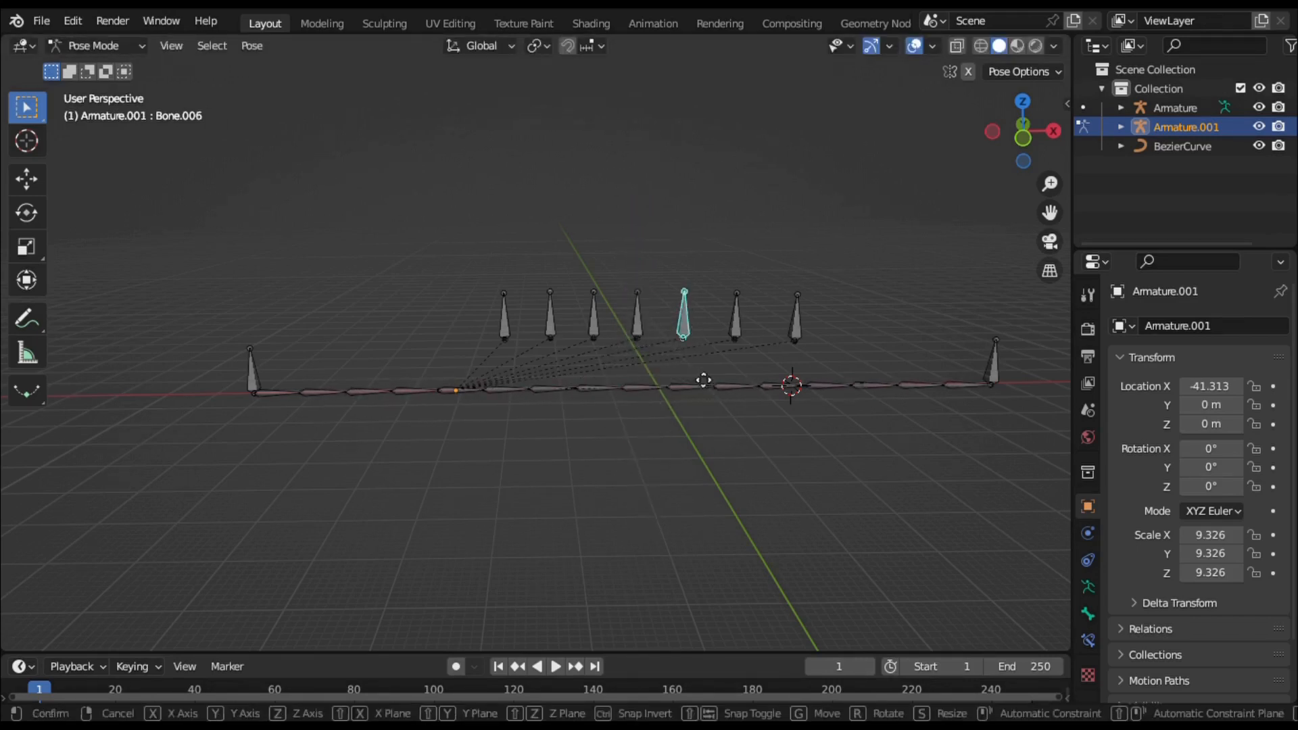
left_click_drag(684, 319, 742, 231)
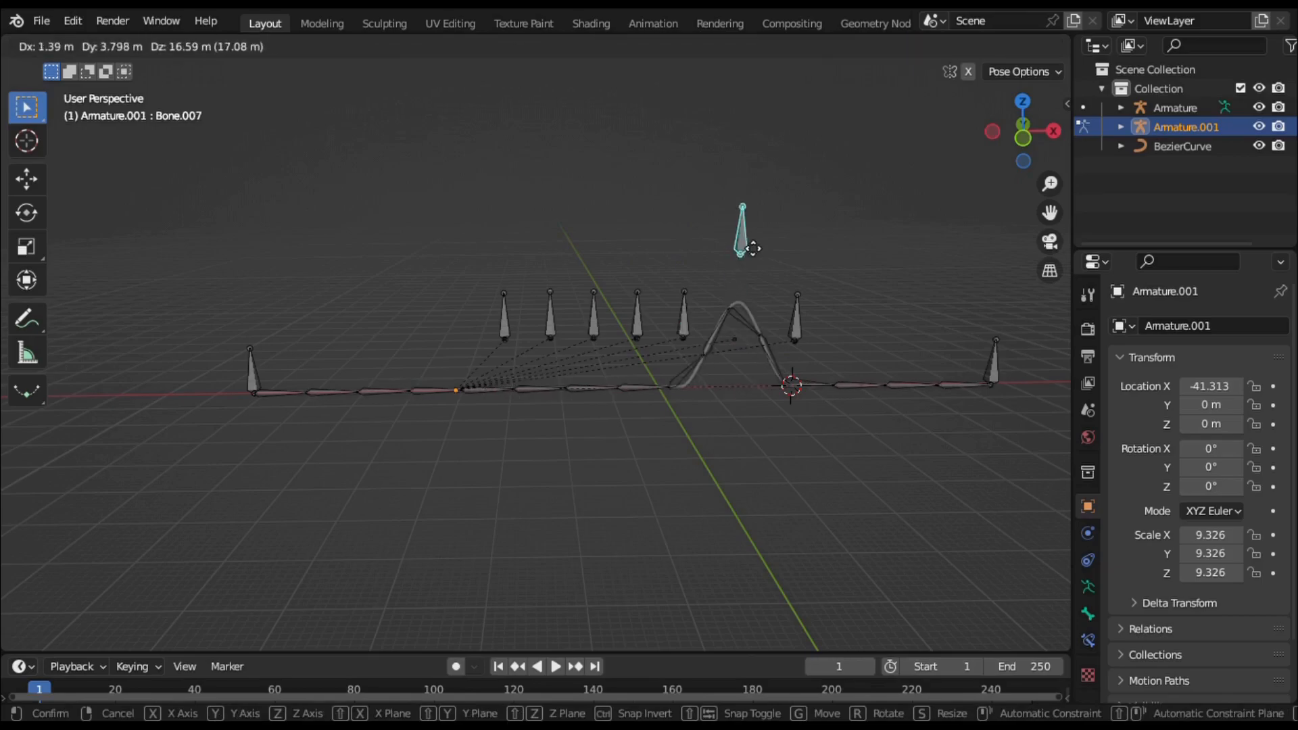